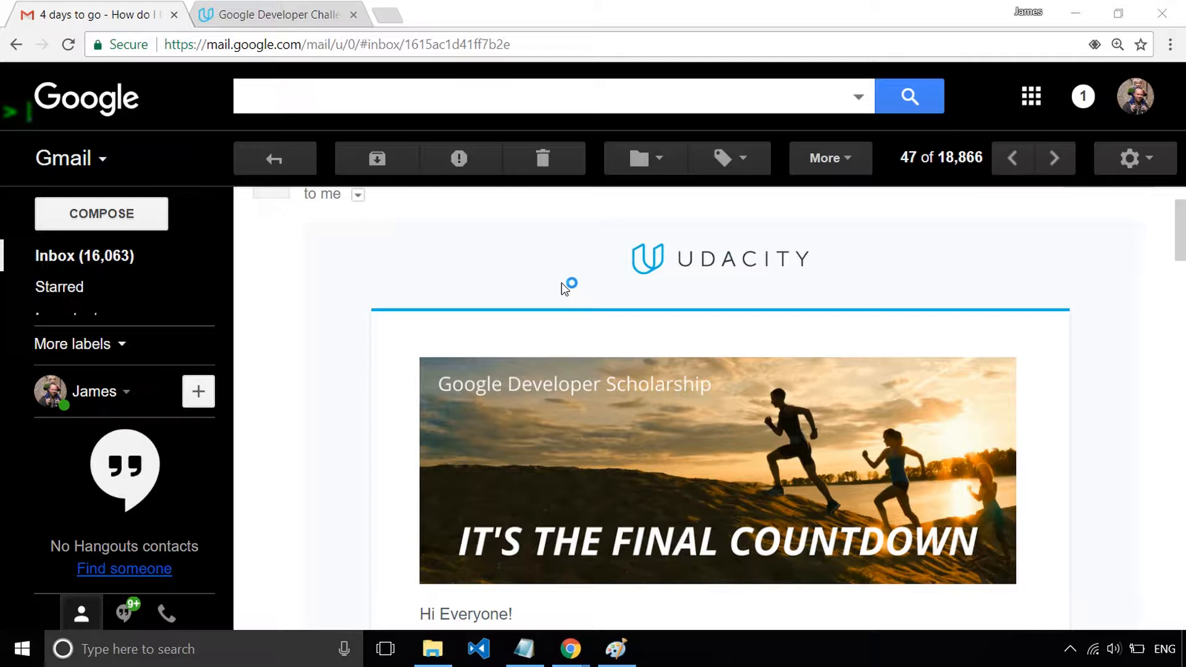
pyautogui.moveTo(565, 290)
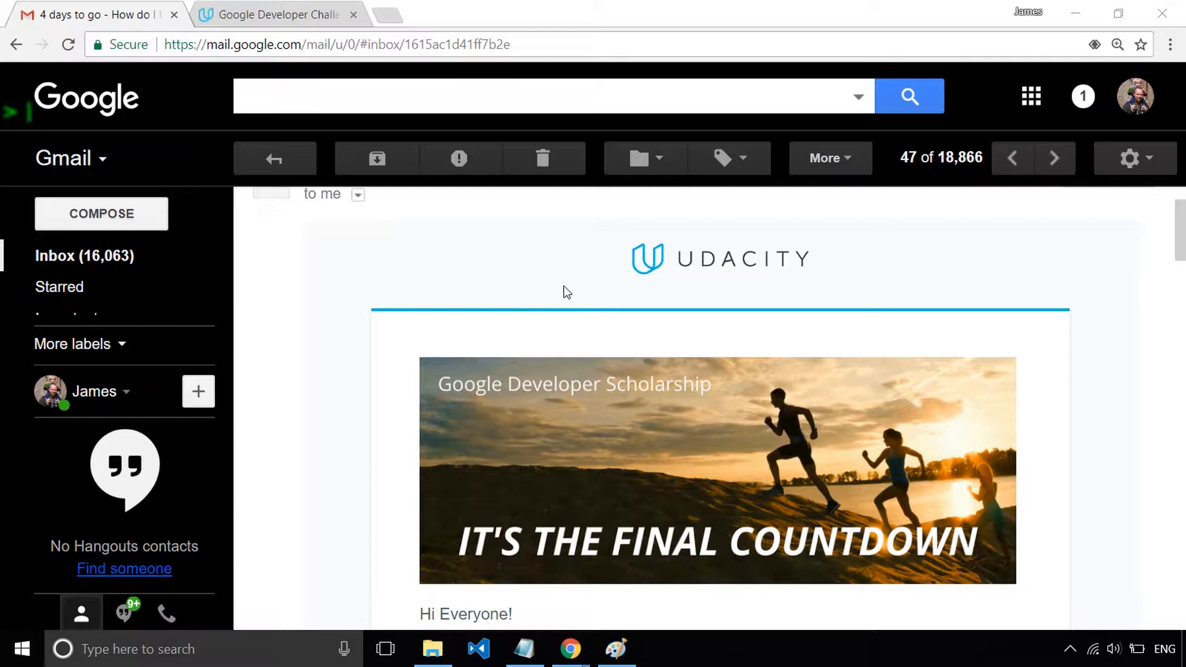
# Scroll down through the current page, back up briefly, then down again to review its content.
pyautogui.scroll(-3)
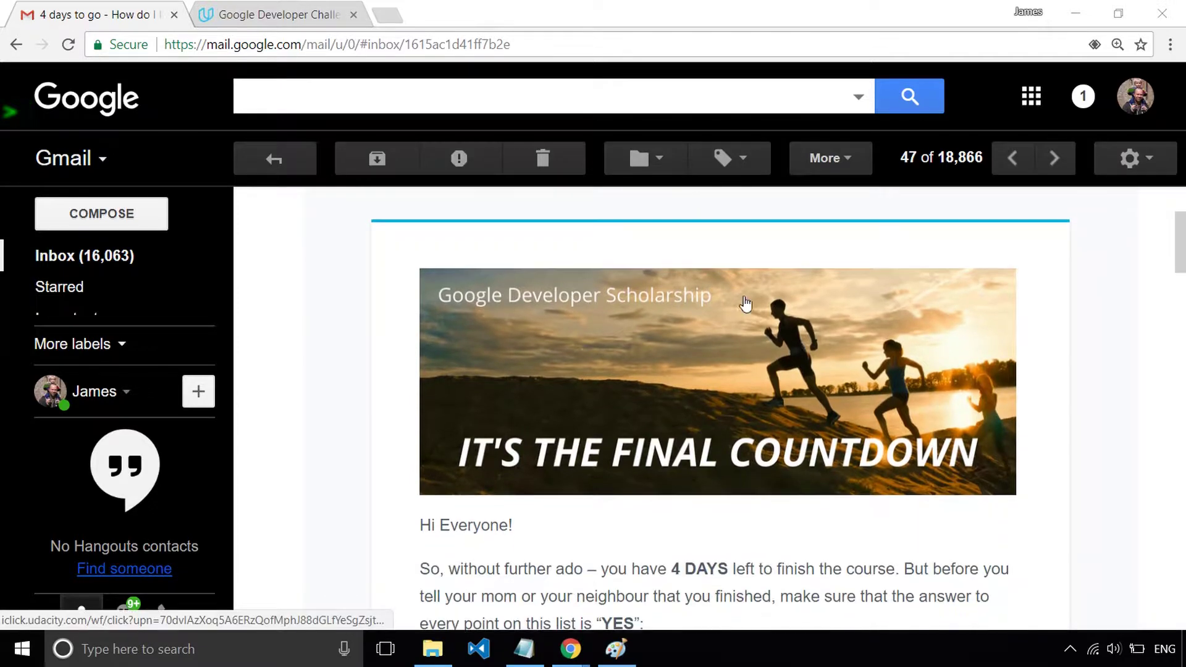
pyautogui.scroll(-3)
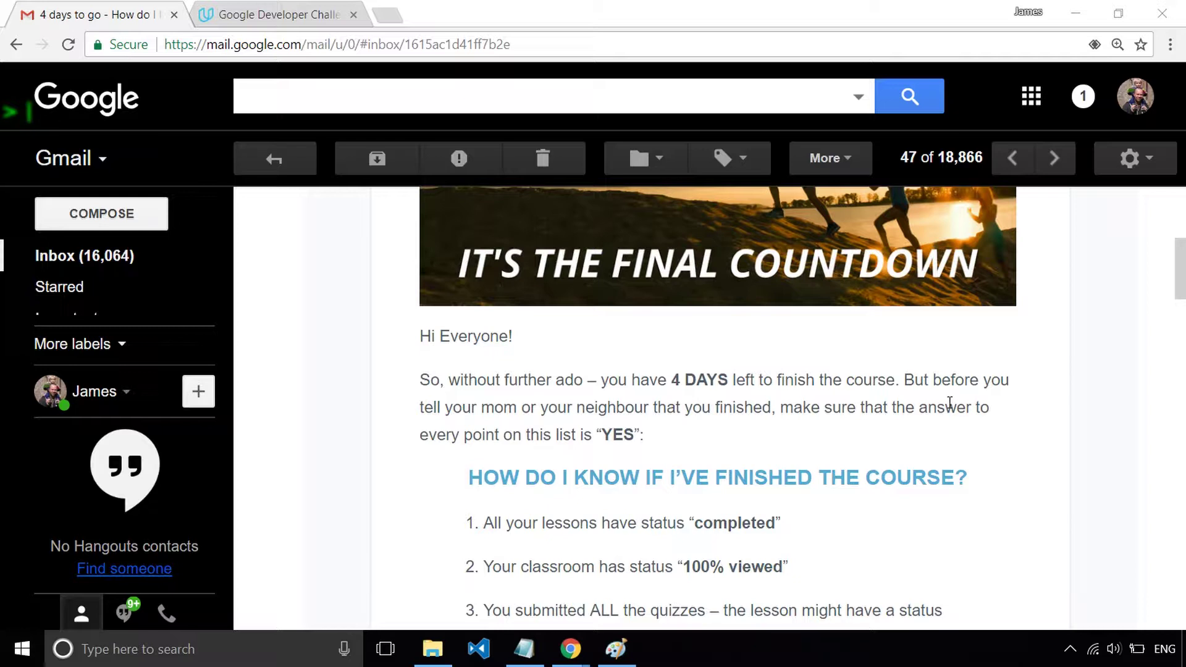
pyautogui.scroll(-3)
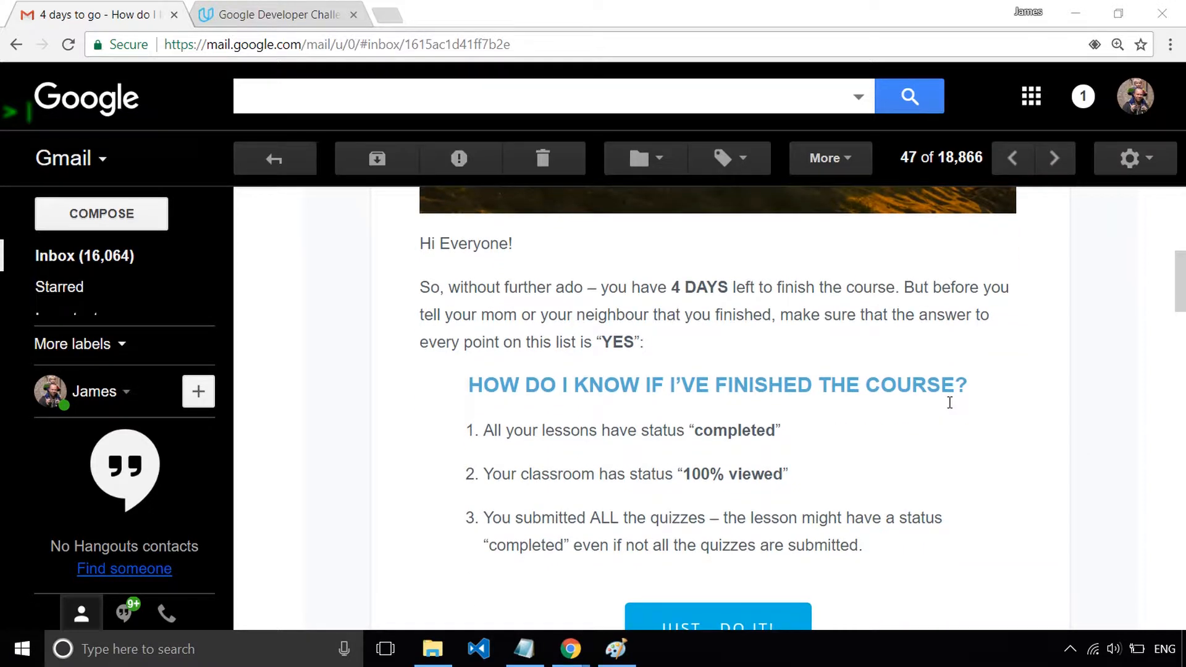
pyautogui.scroll(-3)
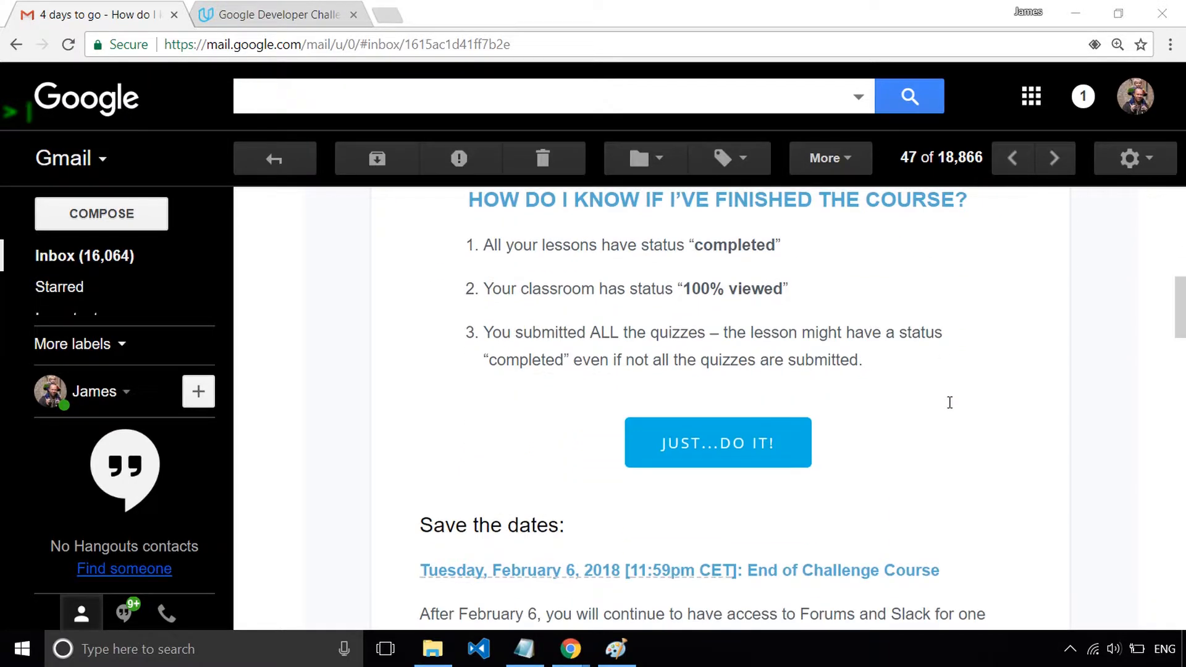
pyautogui.scroll(-3)
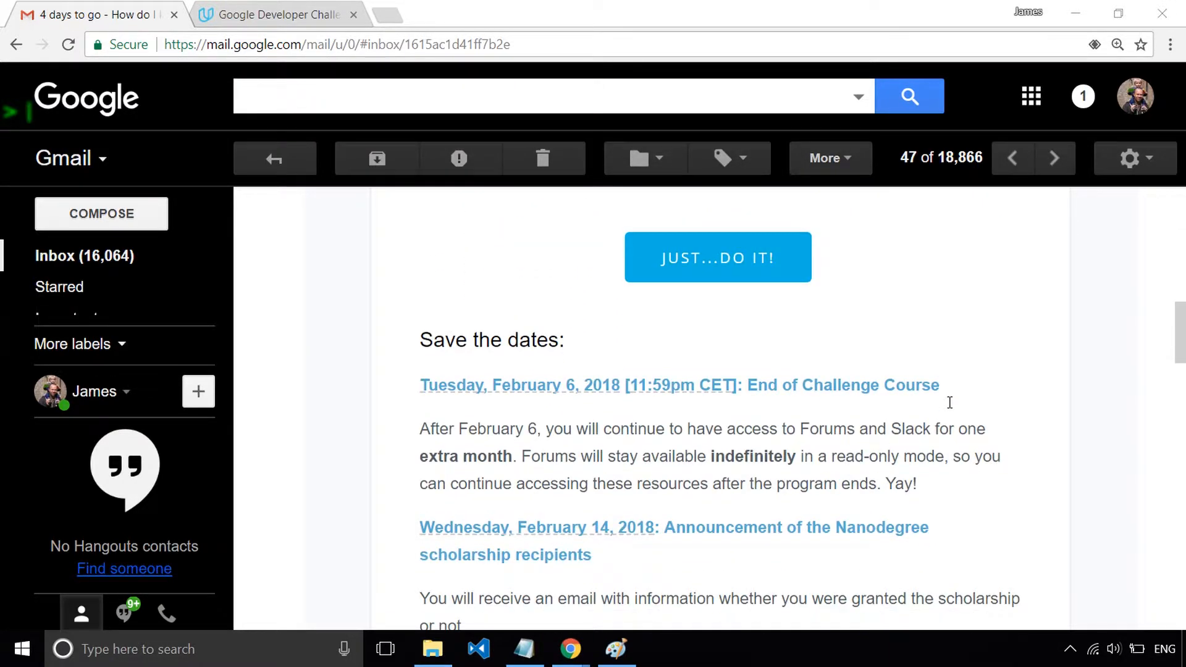
pyautogui.scroll(-3)
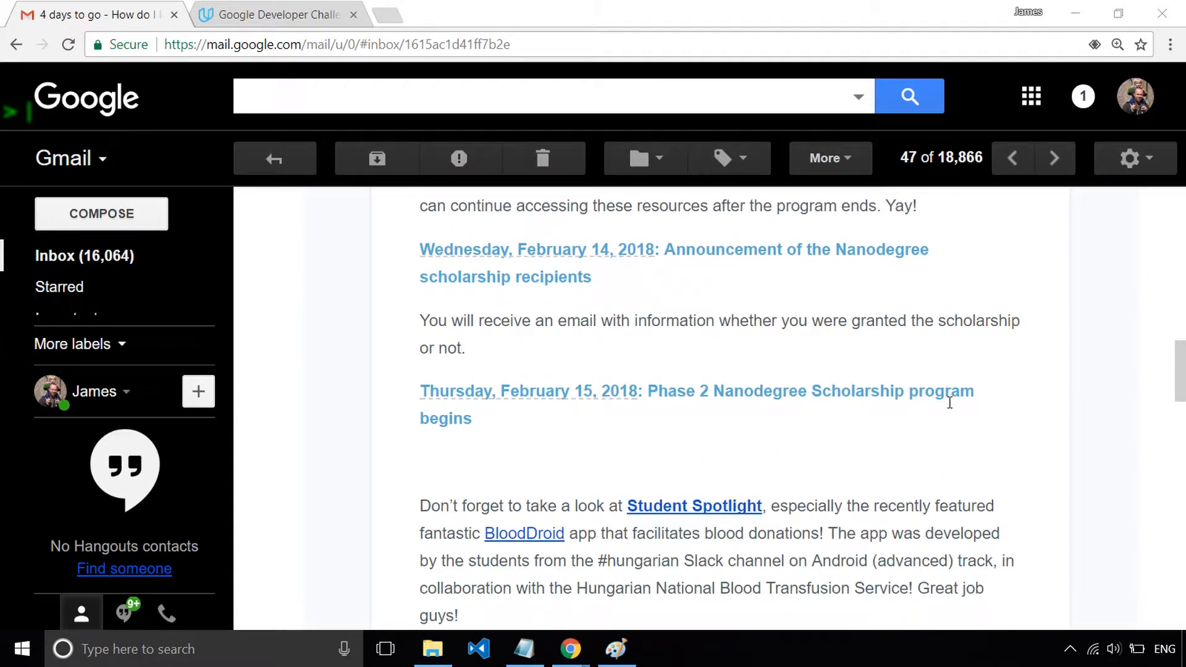
pyautogui.scroll(-3)
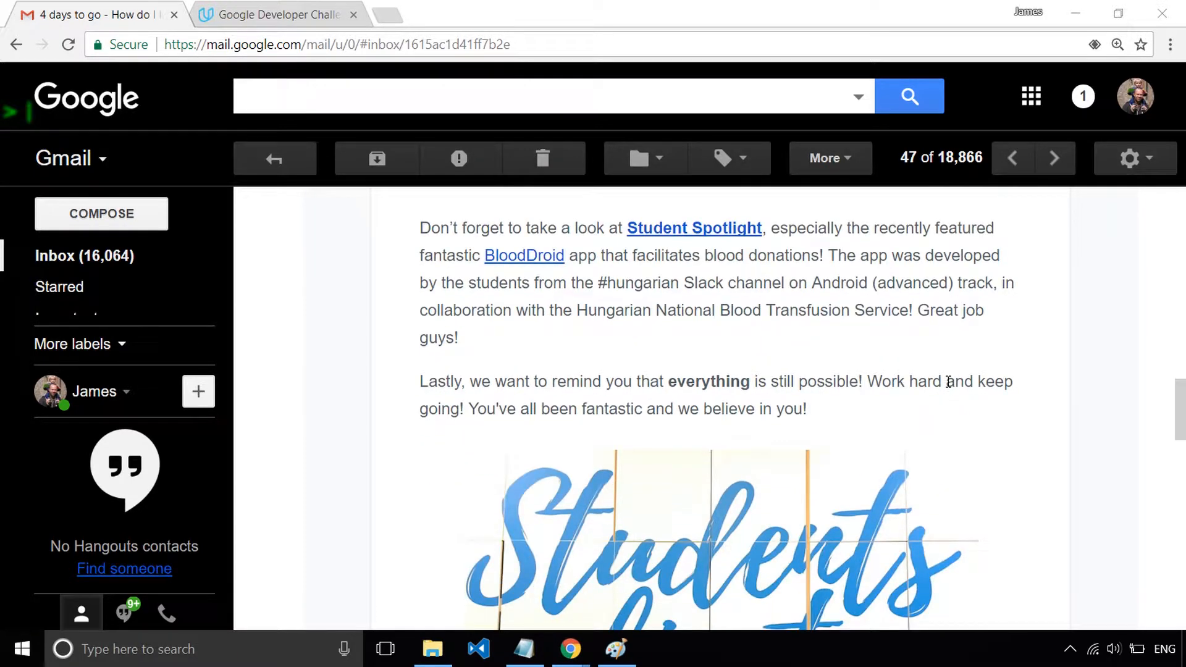
pyautogui.scroll(-3)
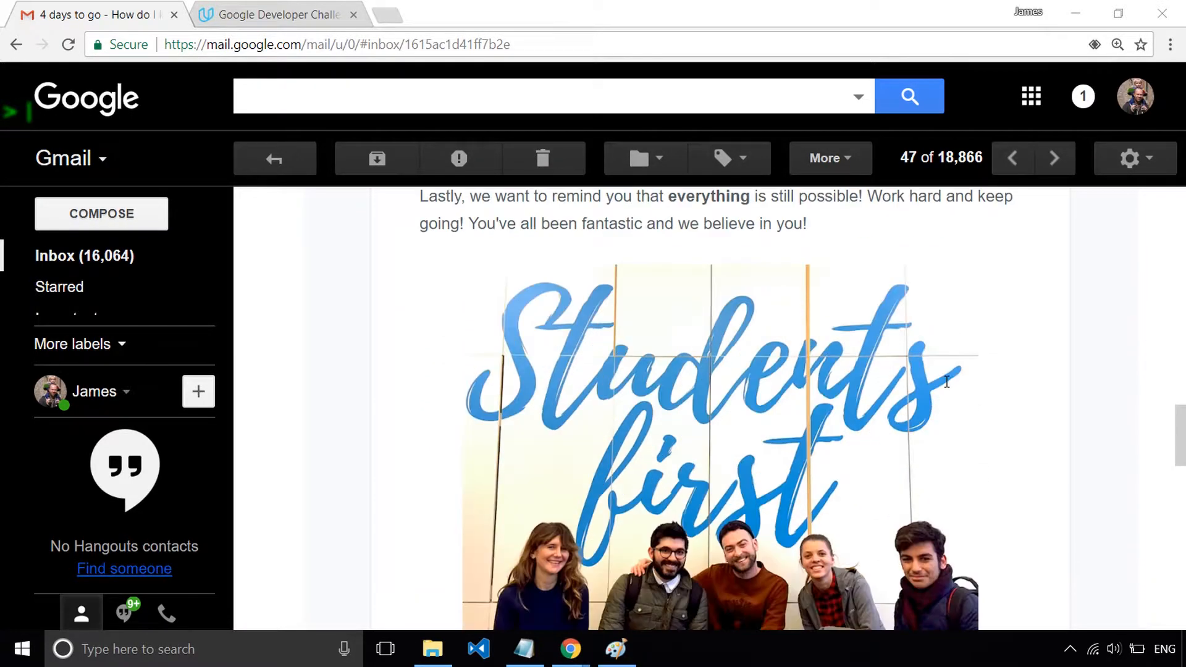
pyautogui.scroll(-3)
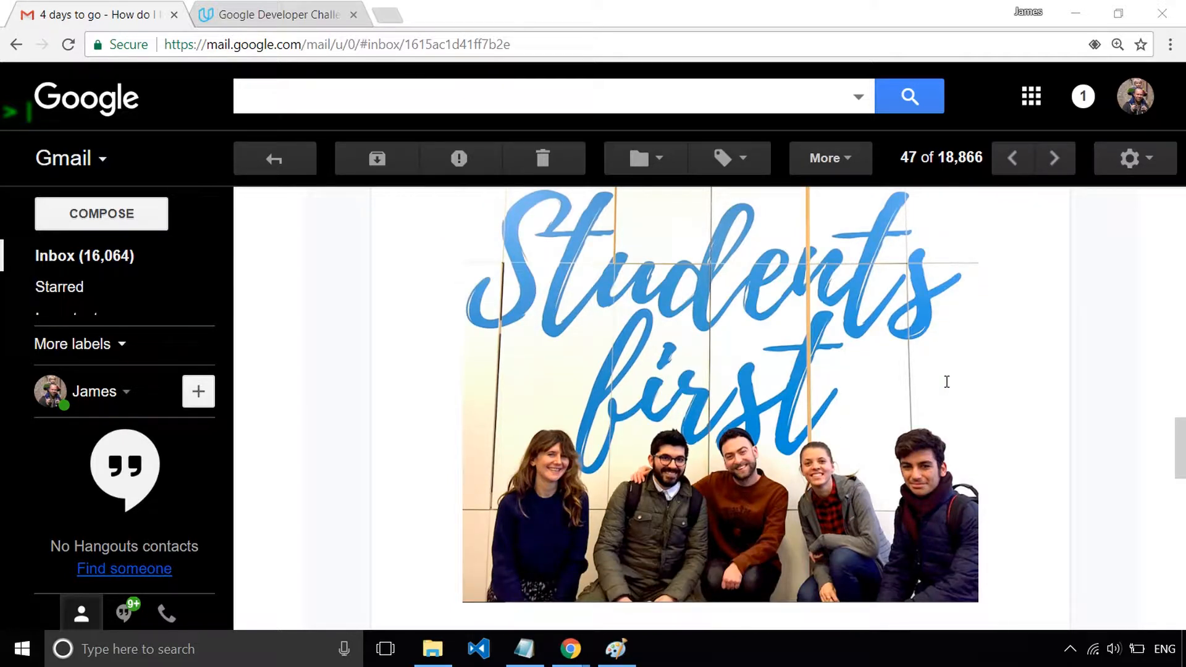
pyautogui.moveTo(972, 388)
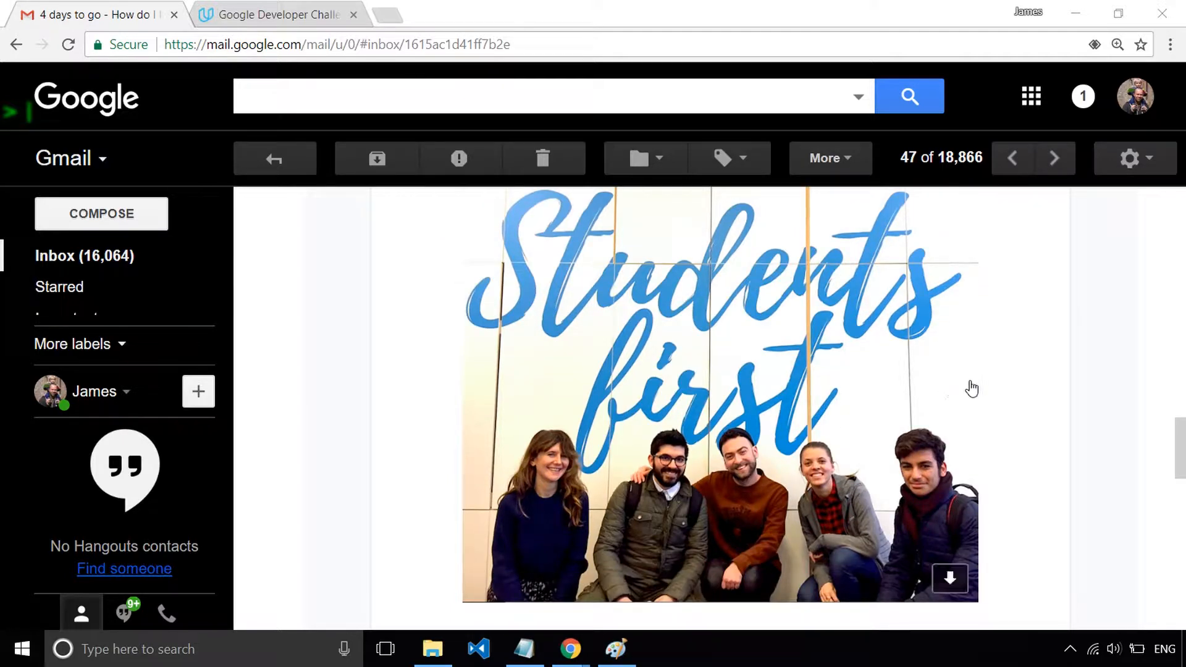
pyautogui.moveTo(1023, 393)
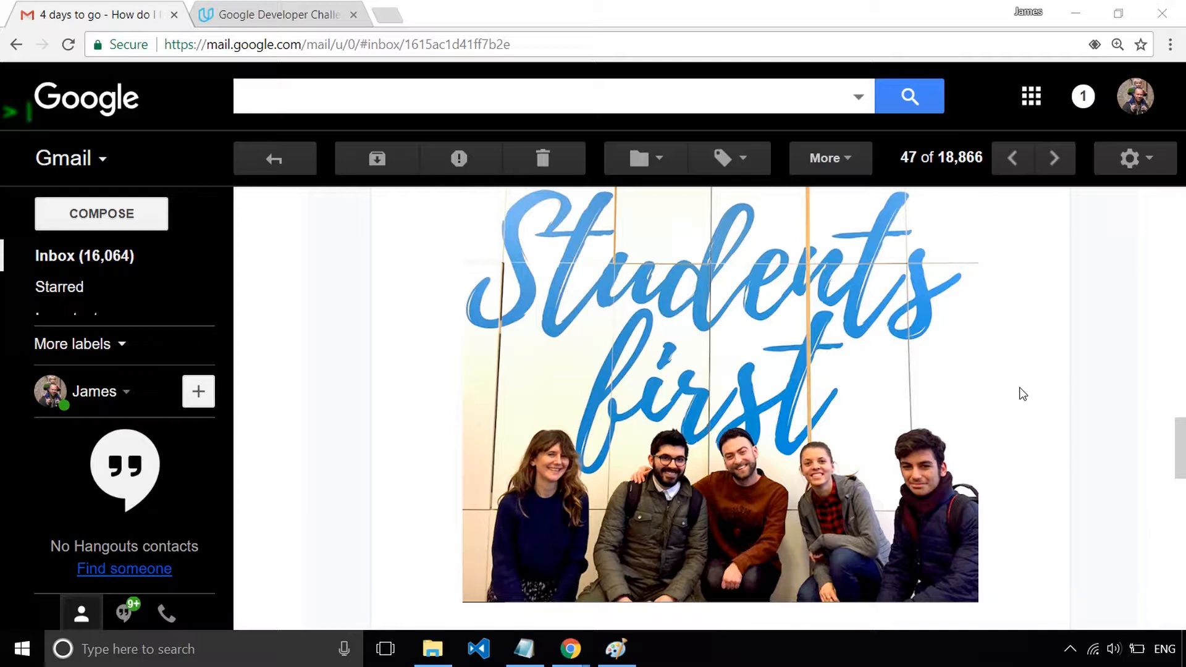
pyautogui.scroll(3)
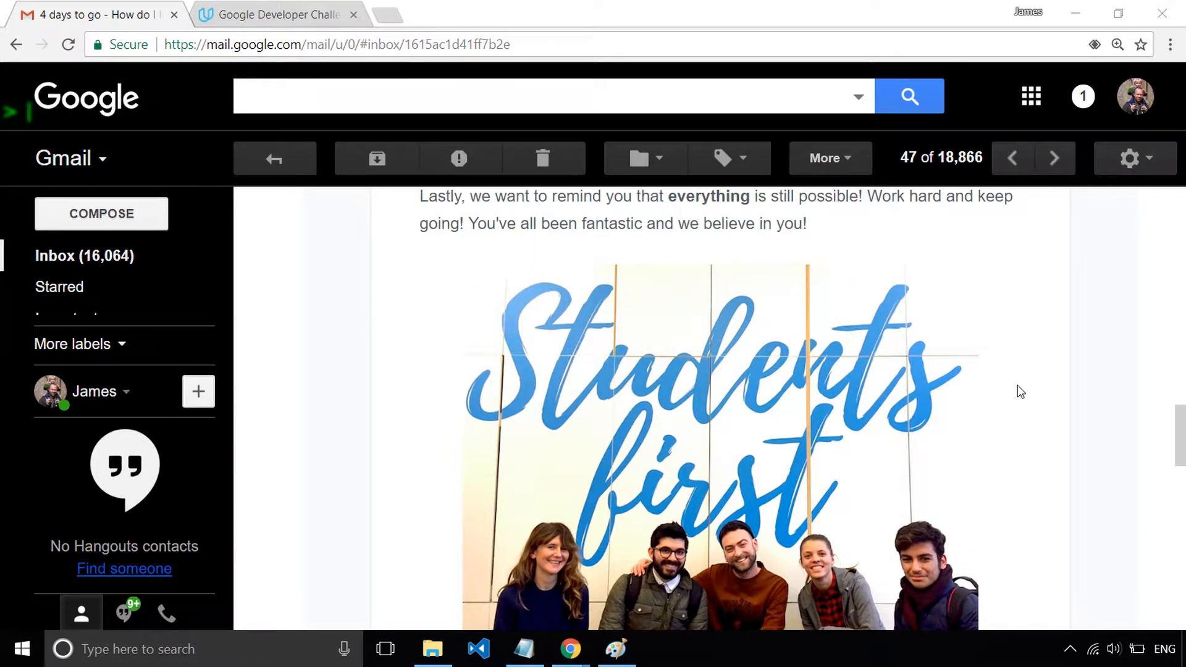
pyautogui.scroll(3)
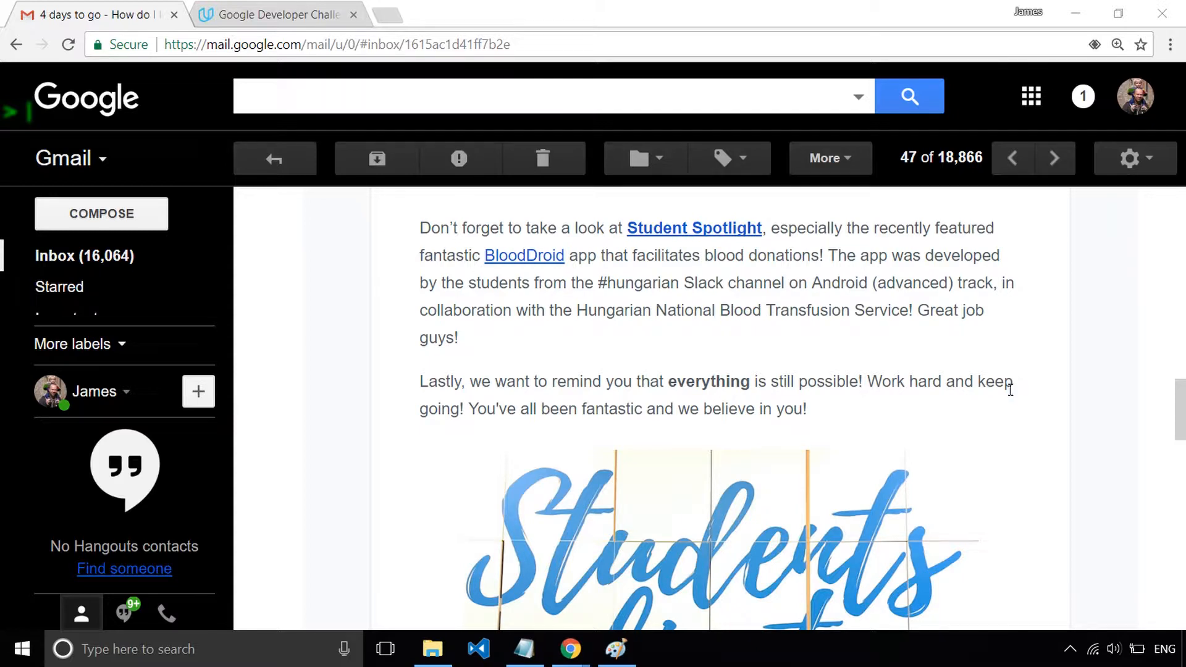
pyautogui.moveTo(996, 410)
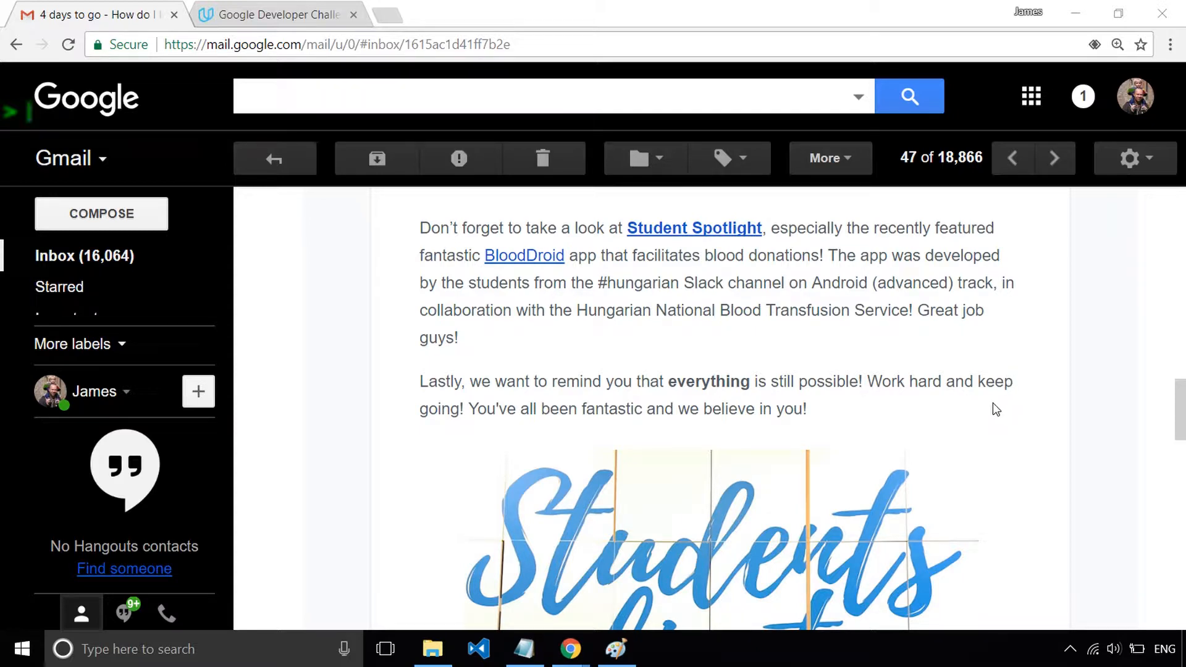
pyautogui.moveTo(986, 410)
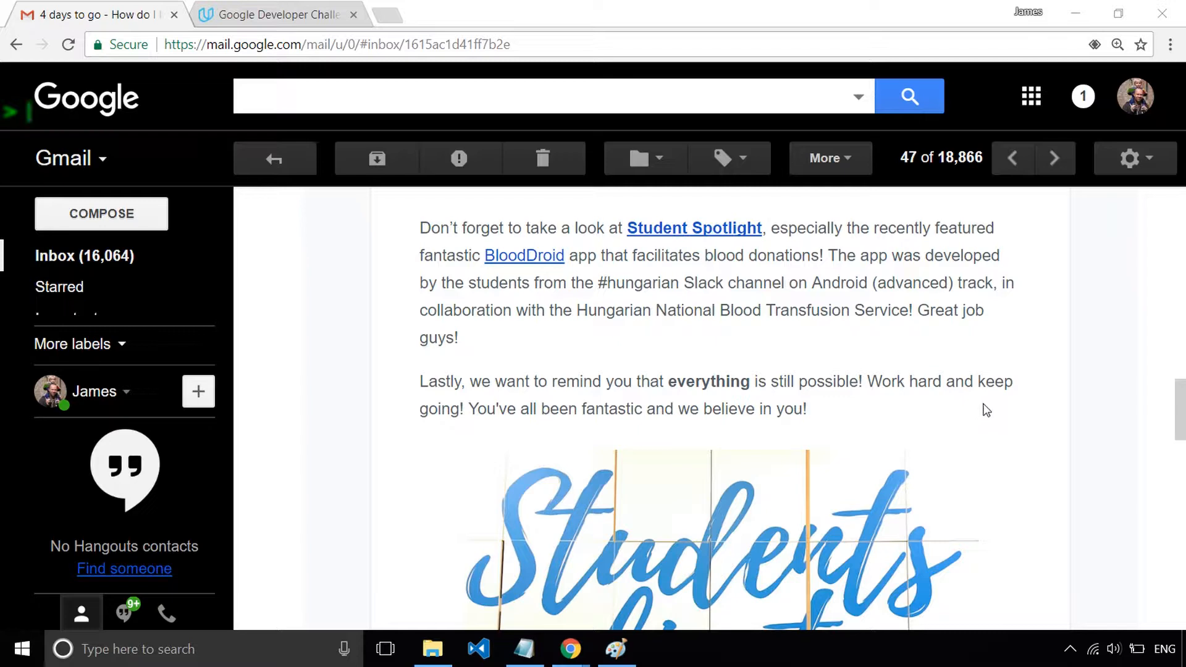
pyautogui.scroll(-3)
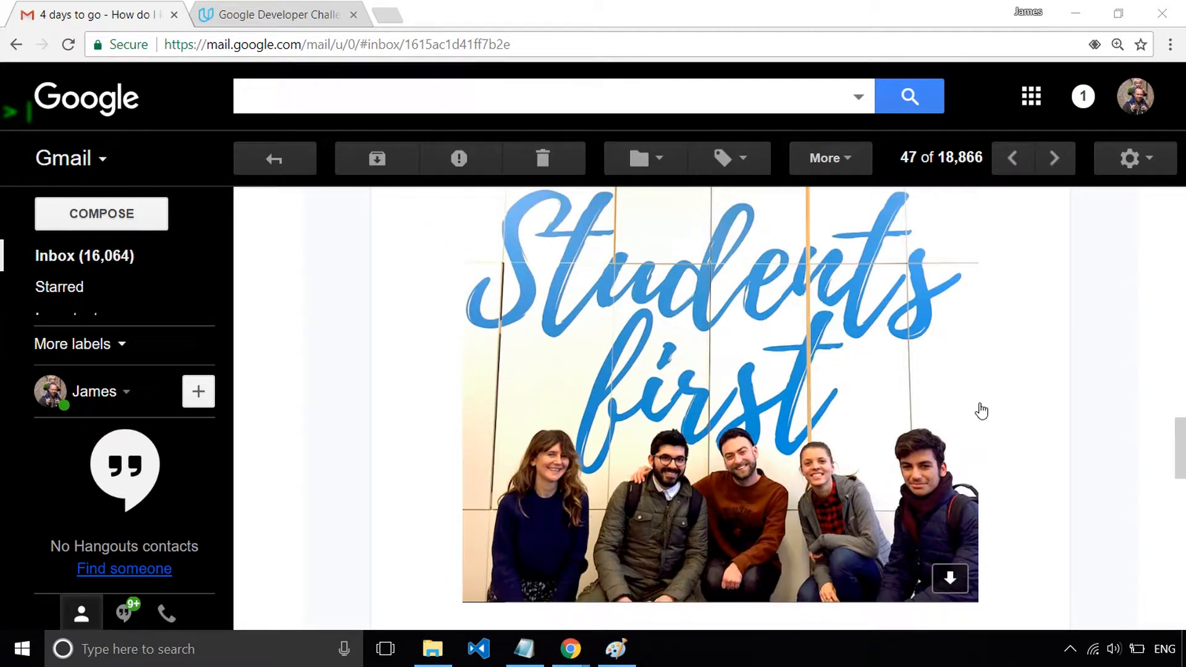
pyautogui.scroll(-3)
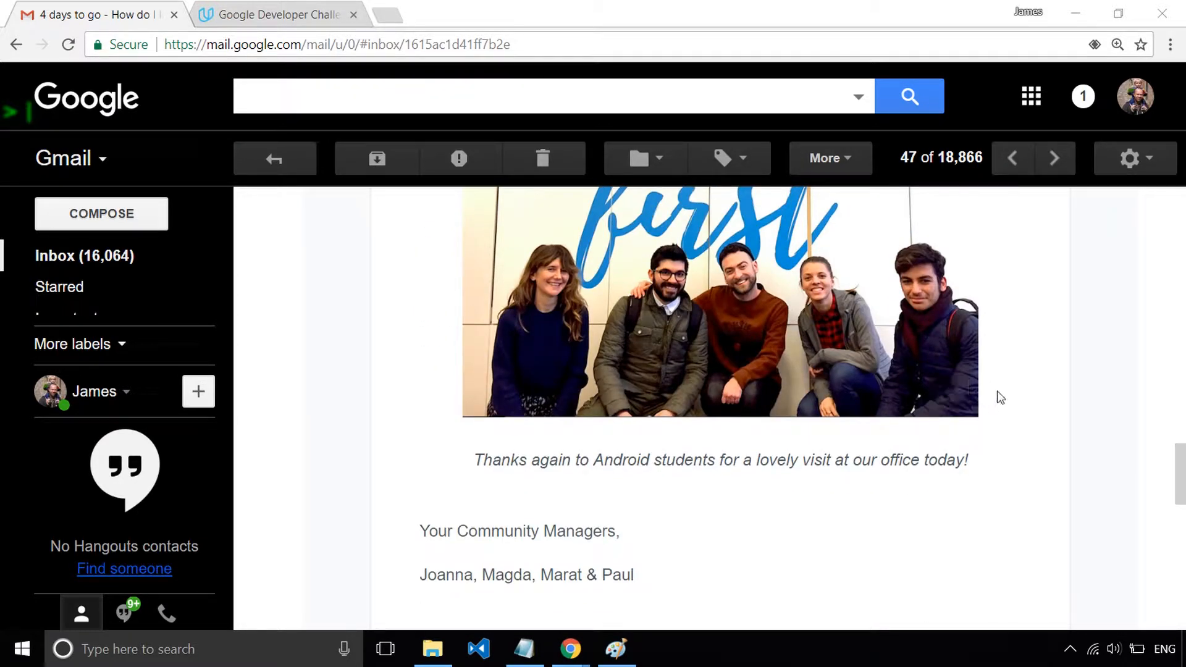
pyautogui.moveTo(1013, 398)
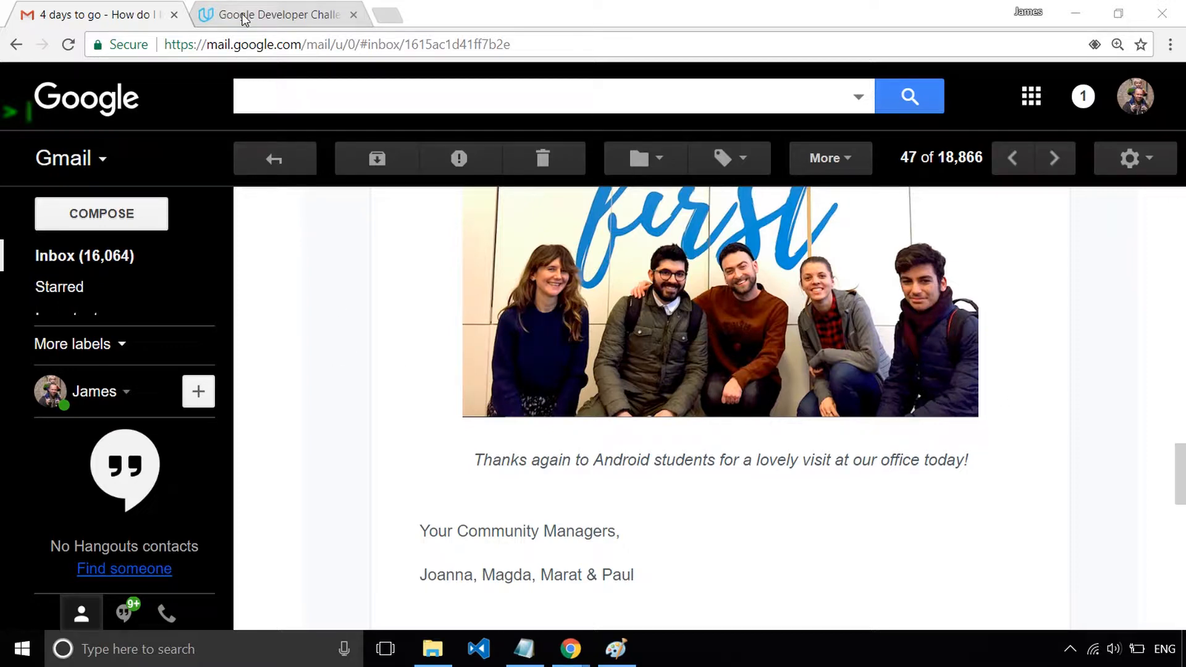
# Switch to the Udacity classroom lesson and resume playing the Lesson 4 Outro video.
pyautogui.click(275, 14)
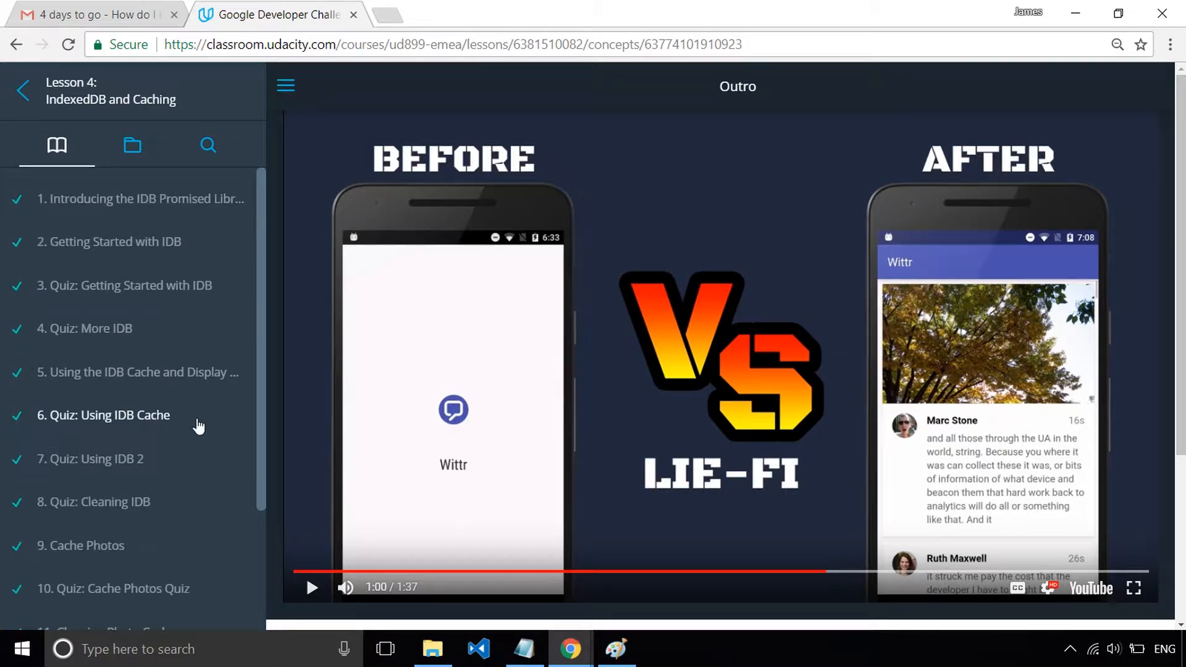
pyautogui.moveTo(572, 272)
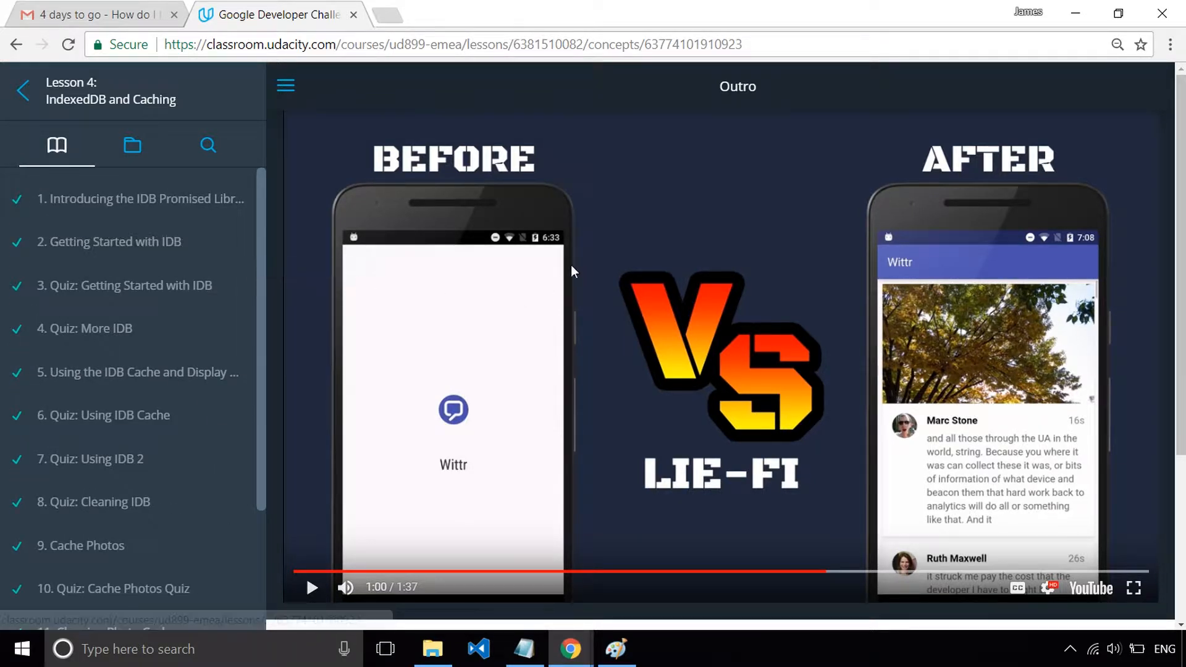
pyautogui.moveTo(133, 114)
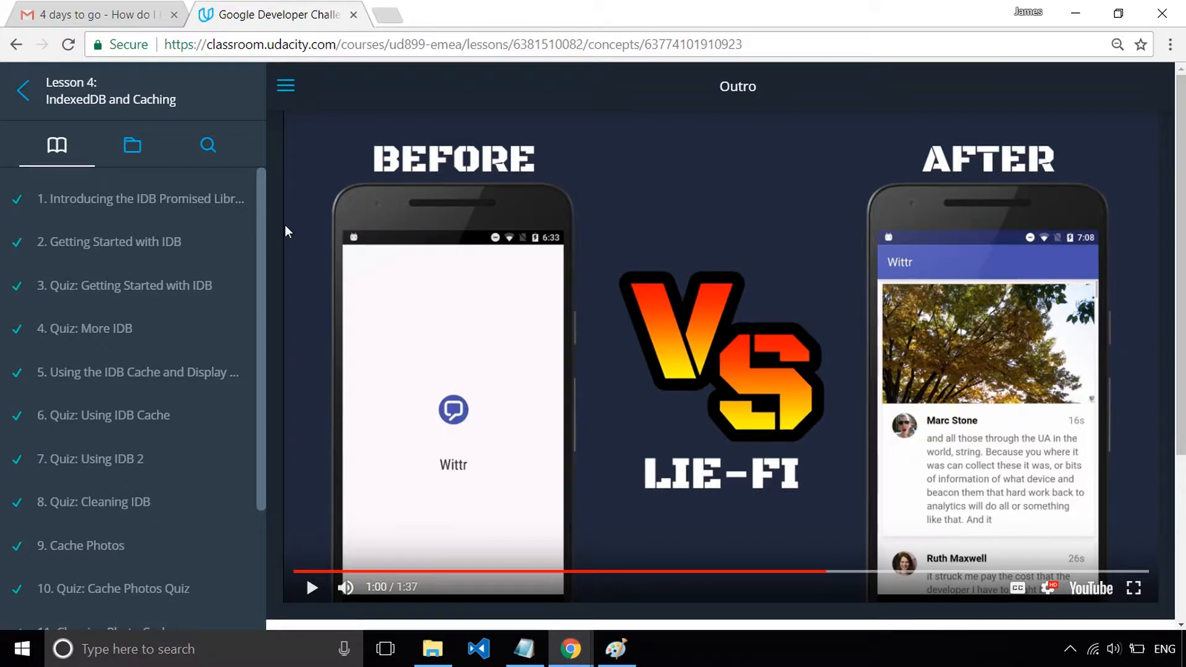
pyautogui.moveTo(383, 220)
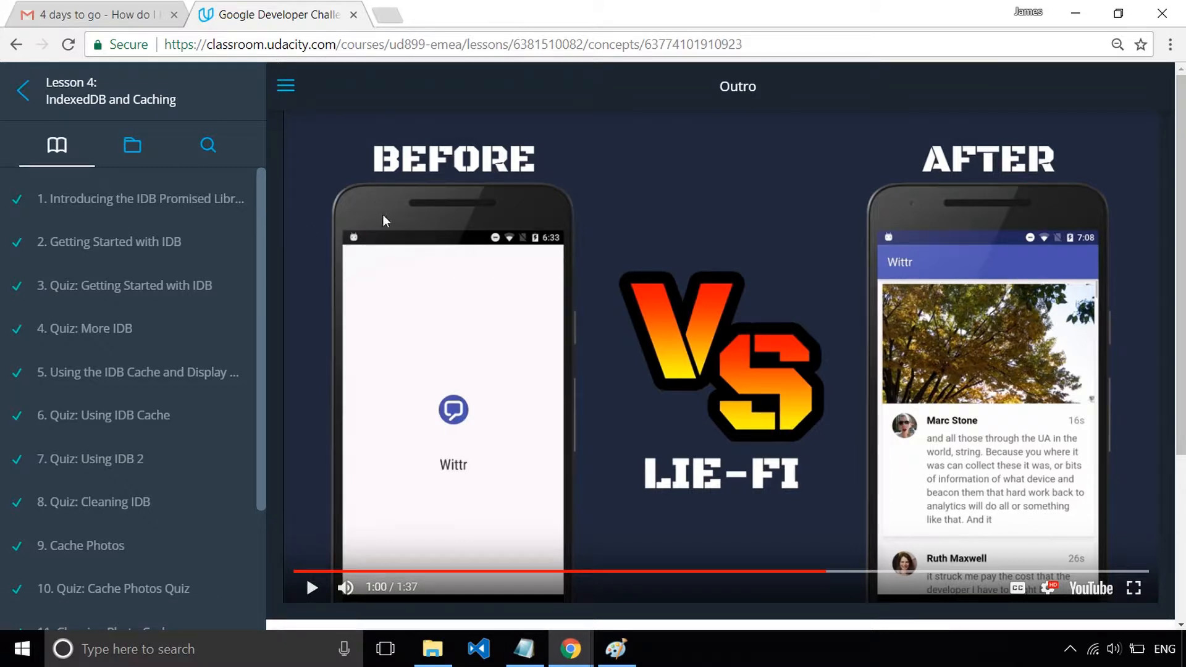
pyautogui.moveTo(274, 269)
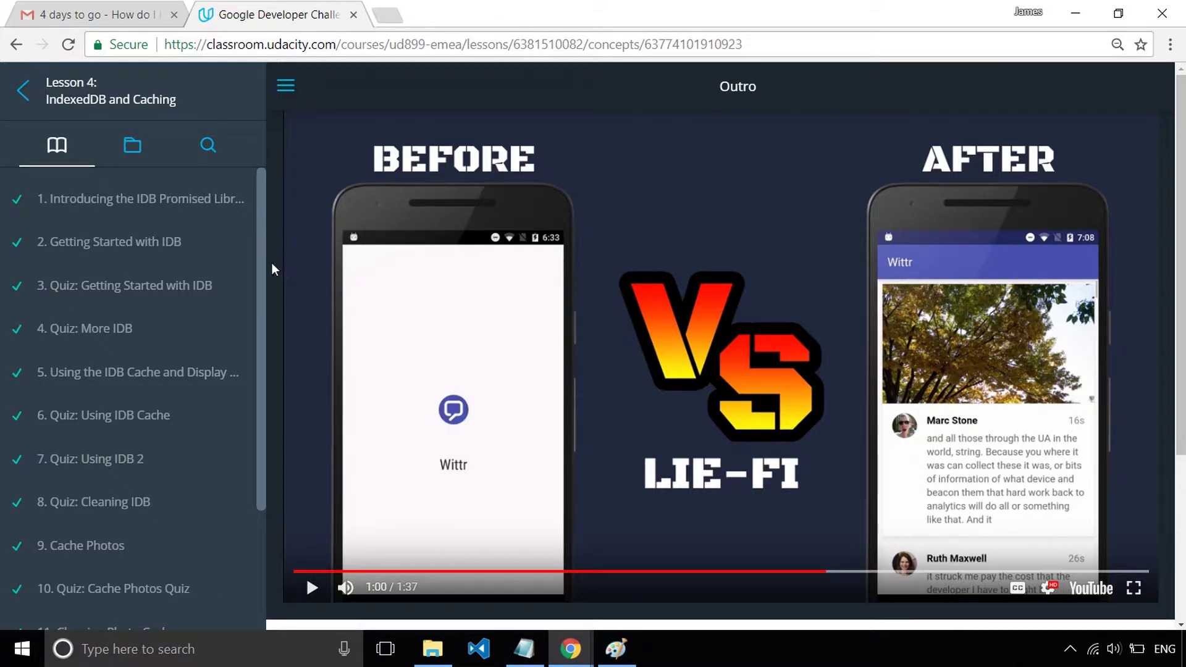
pyautogui.moveTo(263, 265)
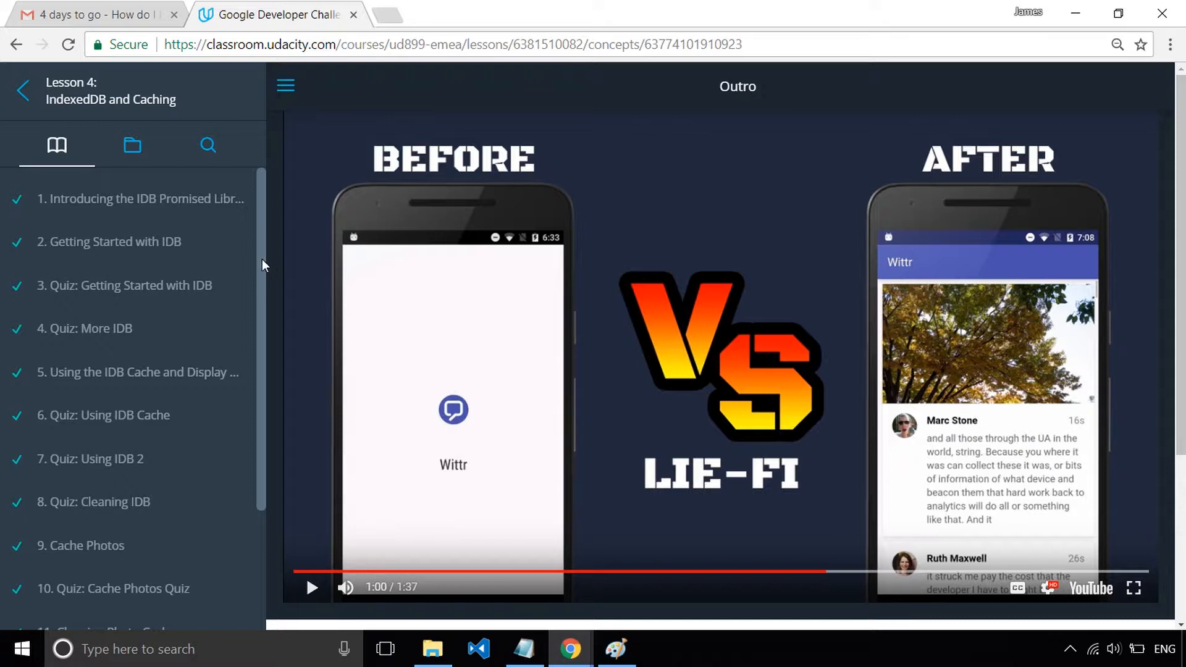
pyautogui.moveTo(278, 264)
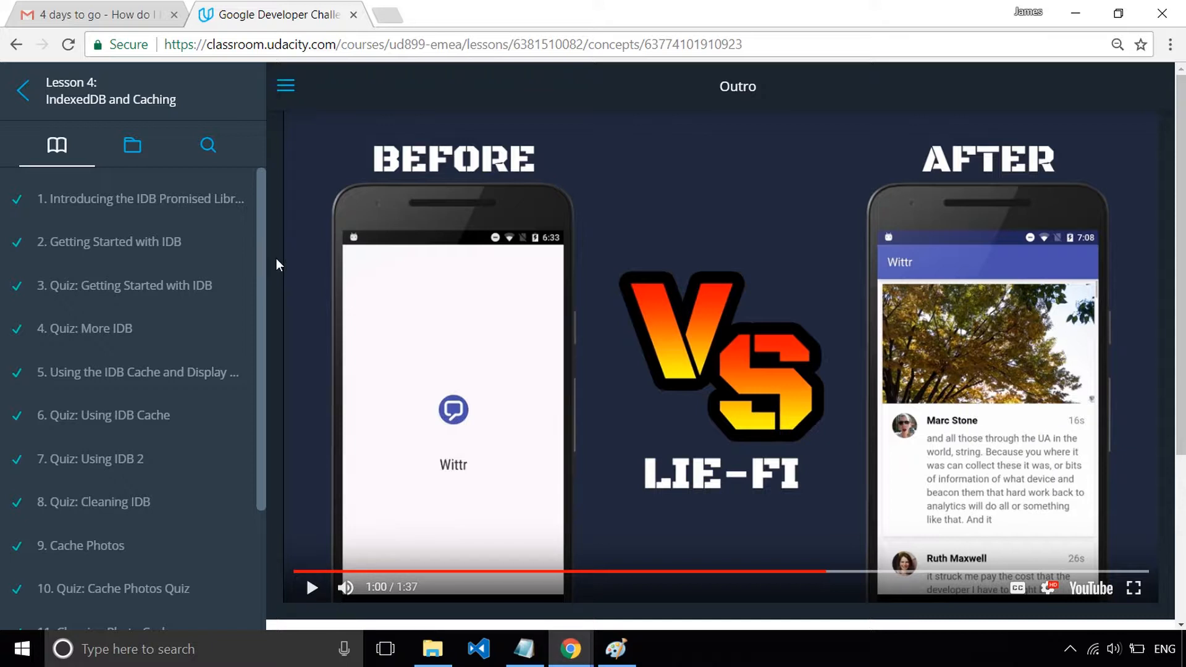
pyautogui.moveTo(233, 285)
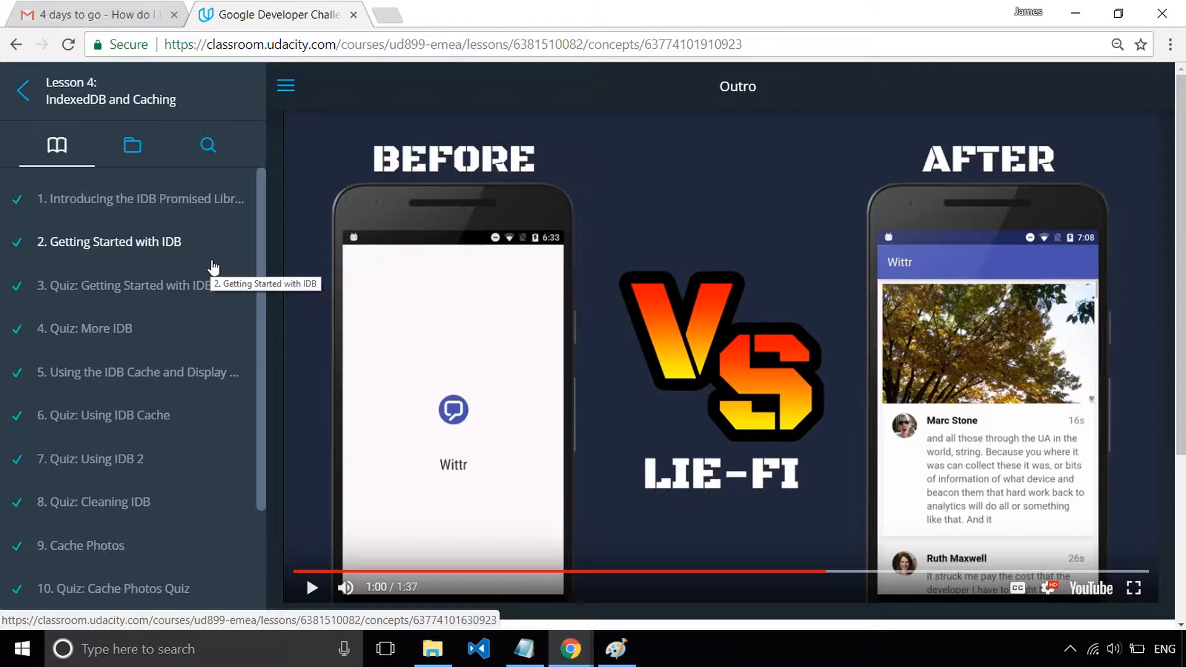
pyautogui.moveTo(209, 432)
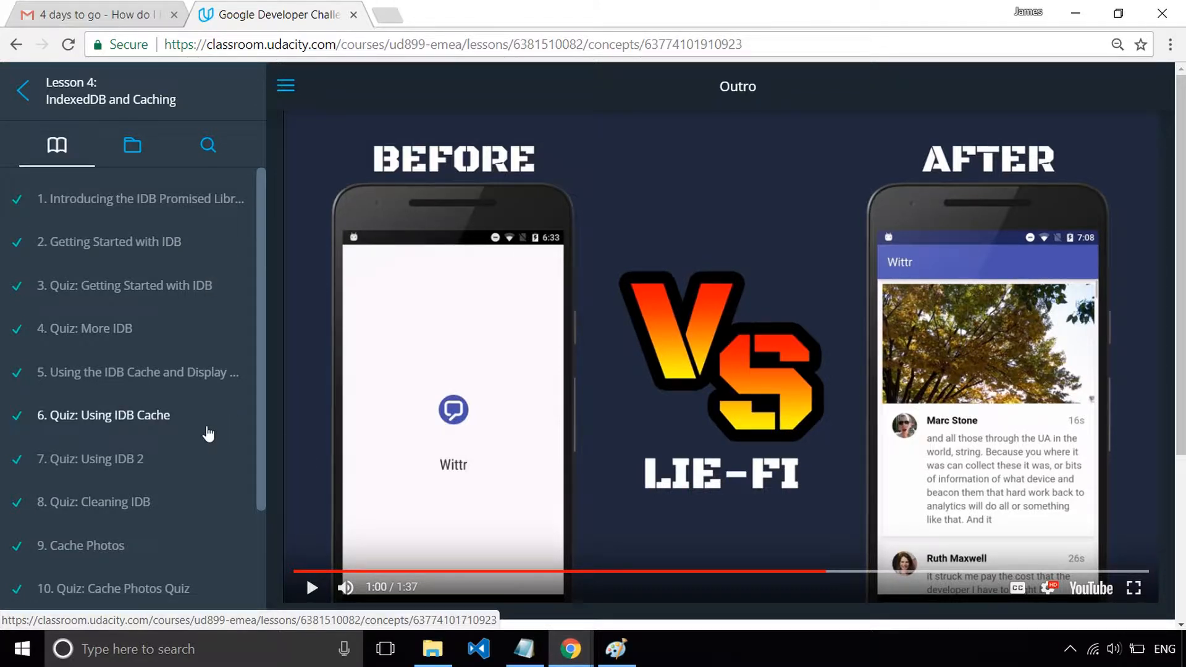
pyautogui.scroll(-3)
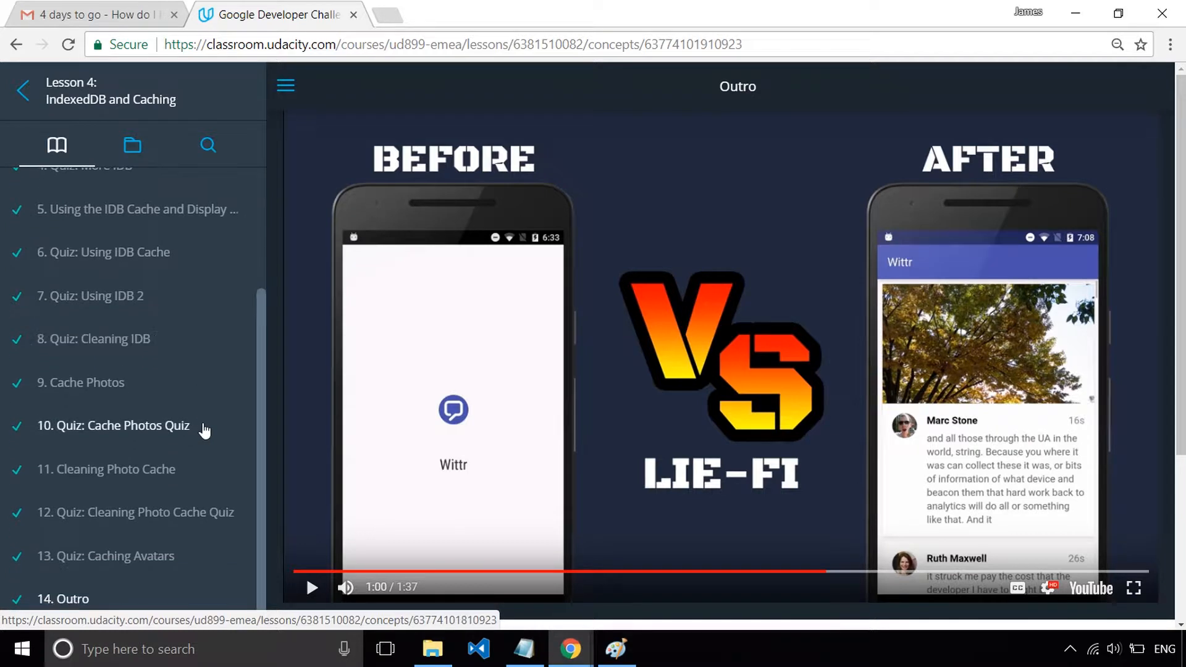
pyautogui.scroll(-3)
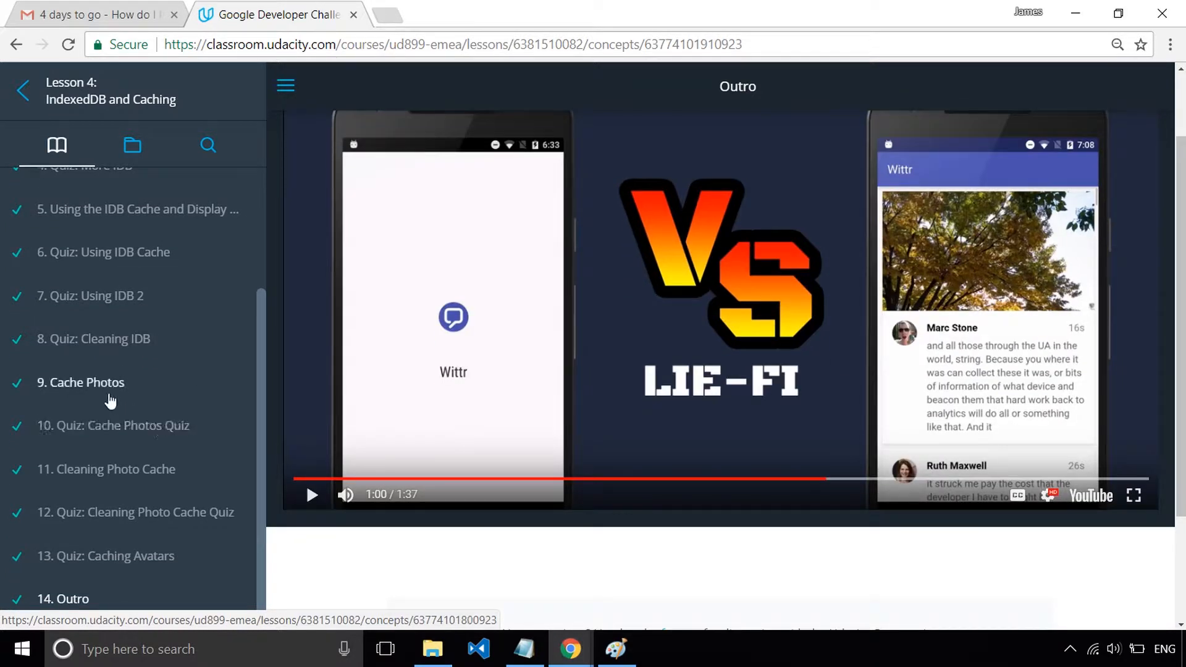
pyautogui.moveTo(114, 425)
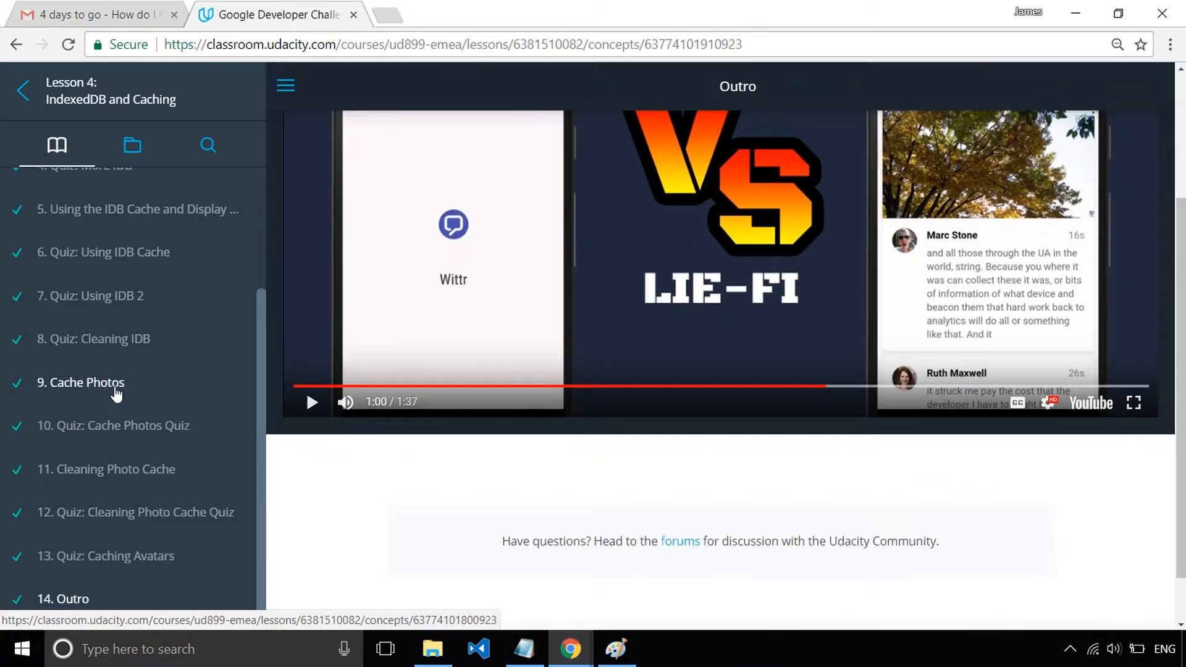
pyautogui.moveTo(151, 469)
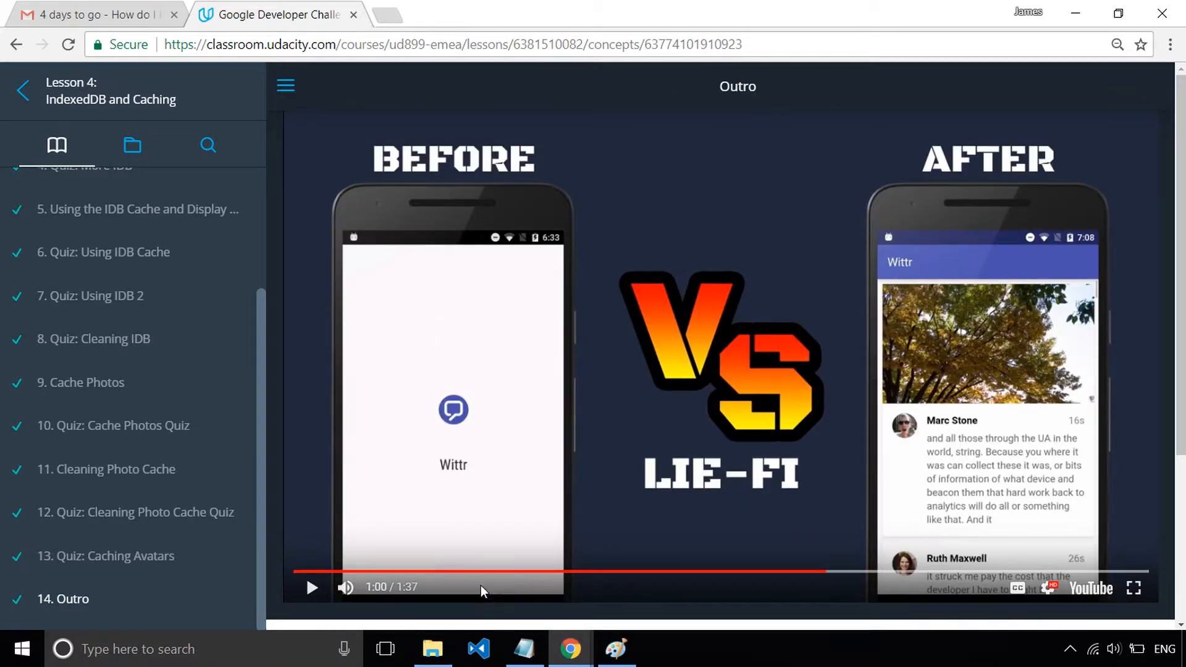
pyautogui.moveTo(656, 415)
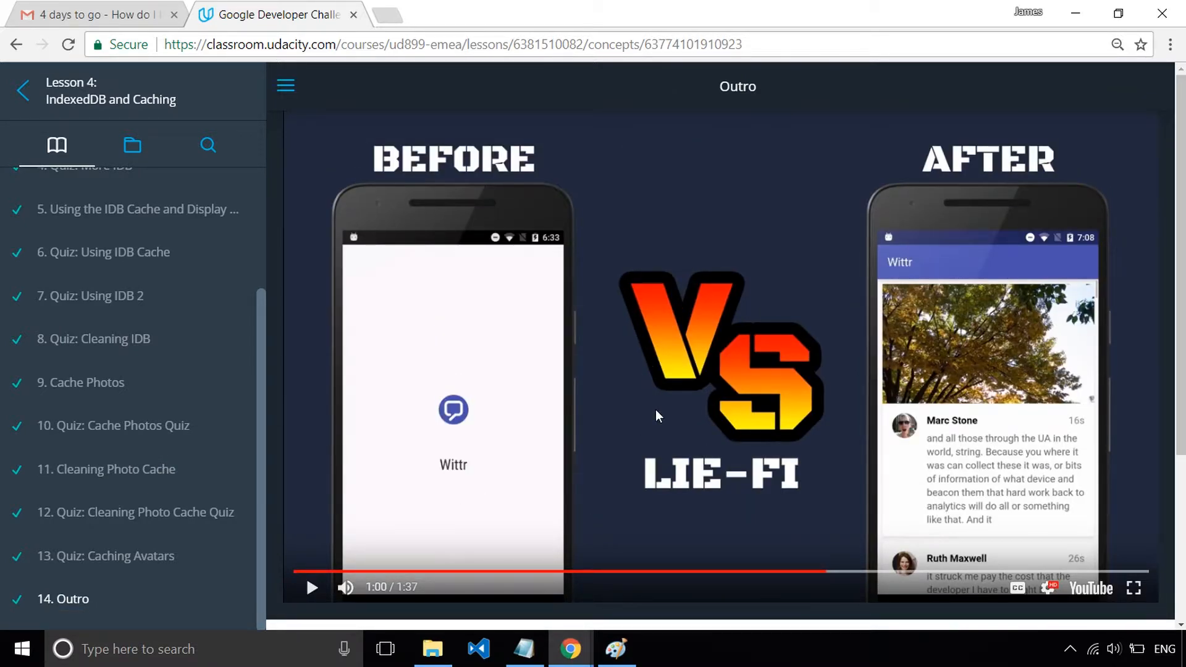
pyautogui.moveTo(261, 138)
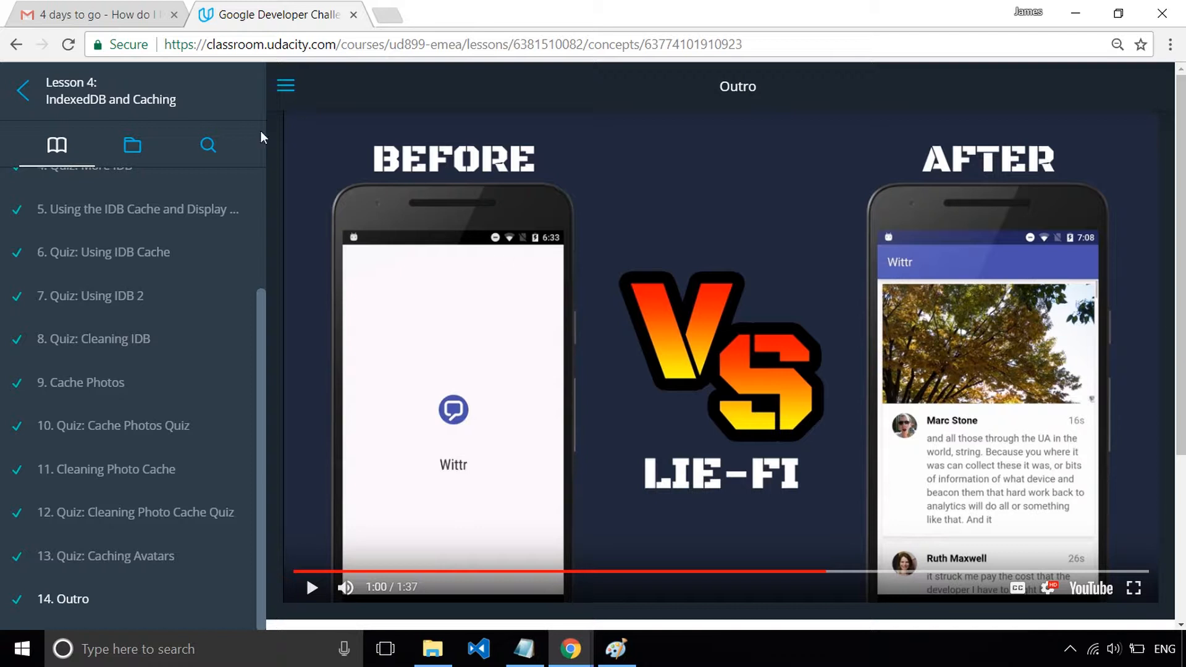
pyautogui.moveTo(487, 377)
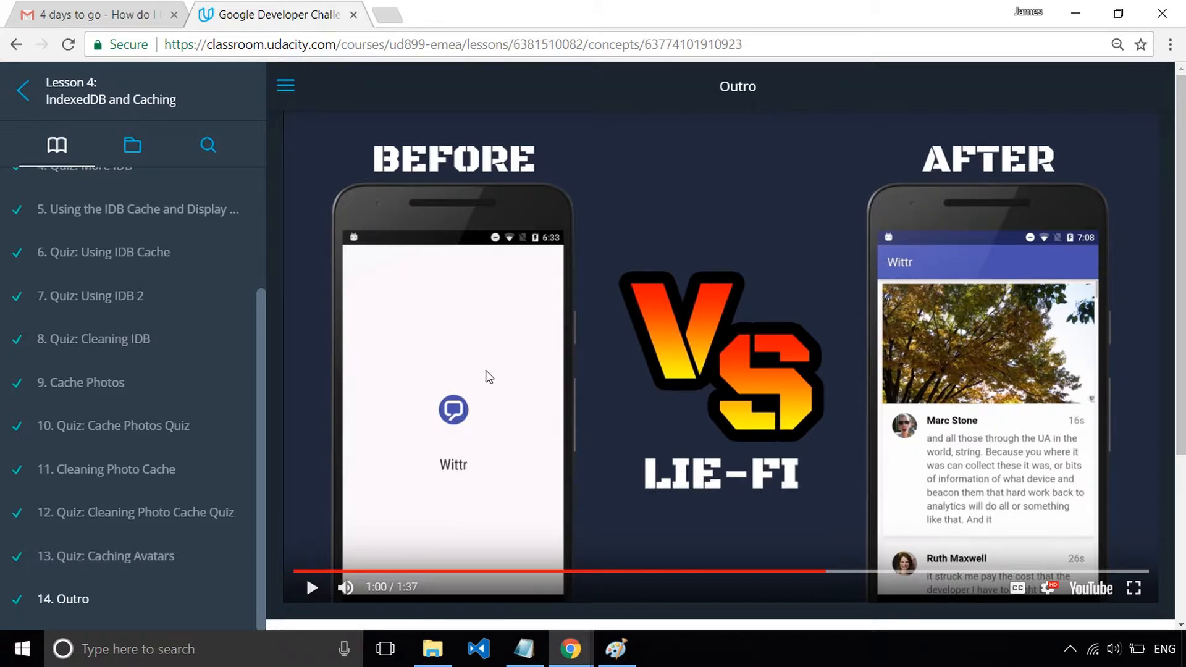
pyautogui.moveTo(834, 574)
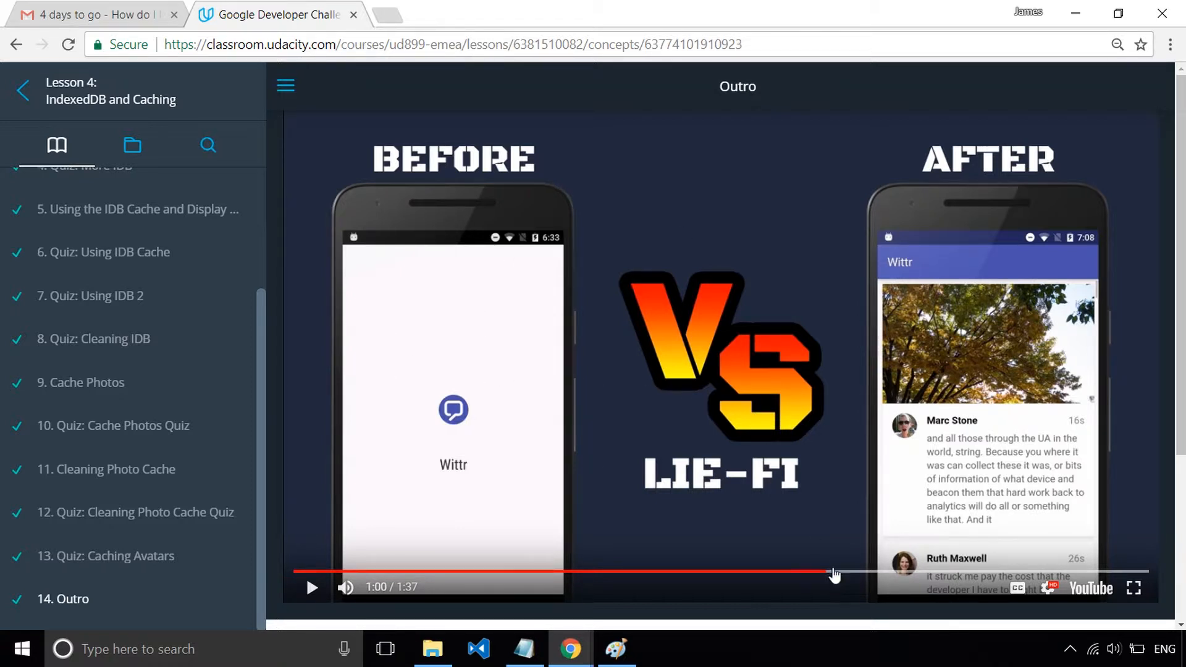
pyautogui.click(836, 572)
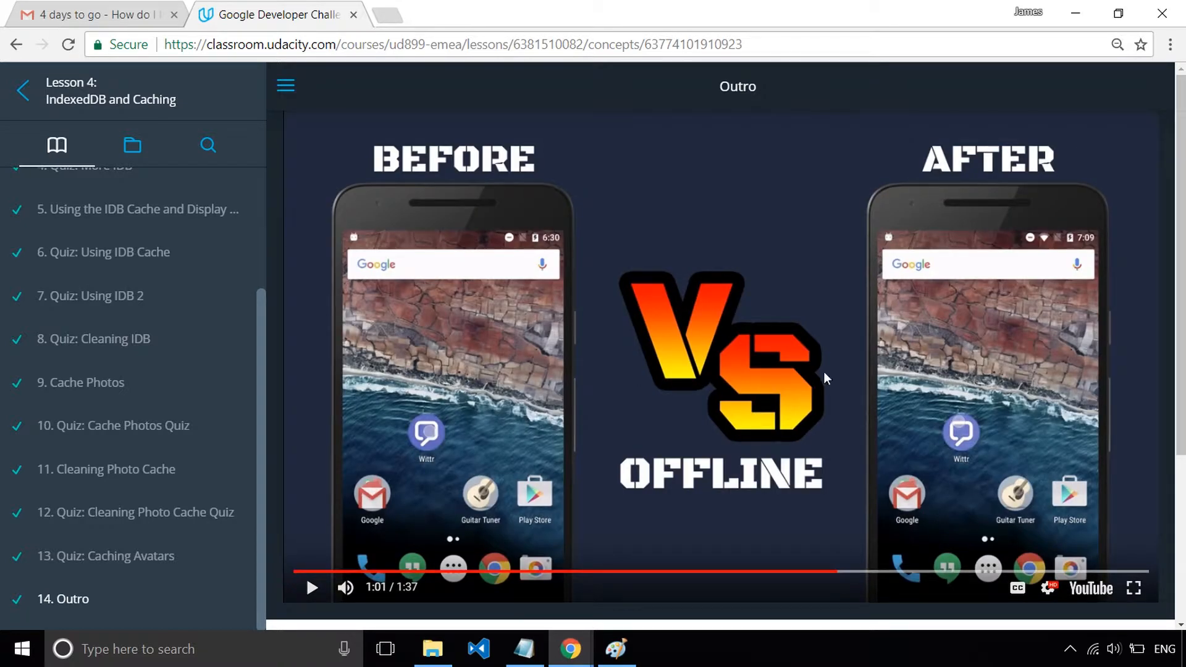
pyautogui.moveTo(840, 573)
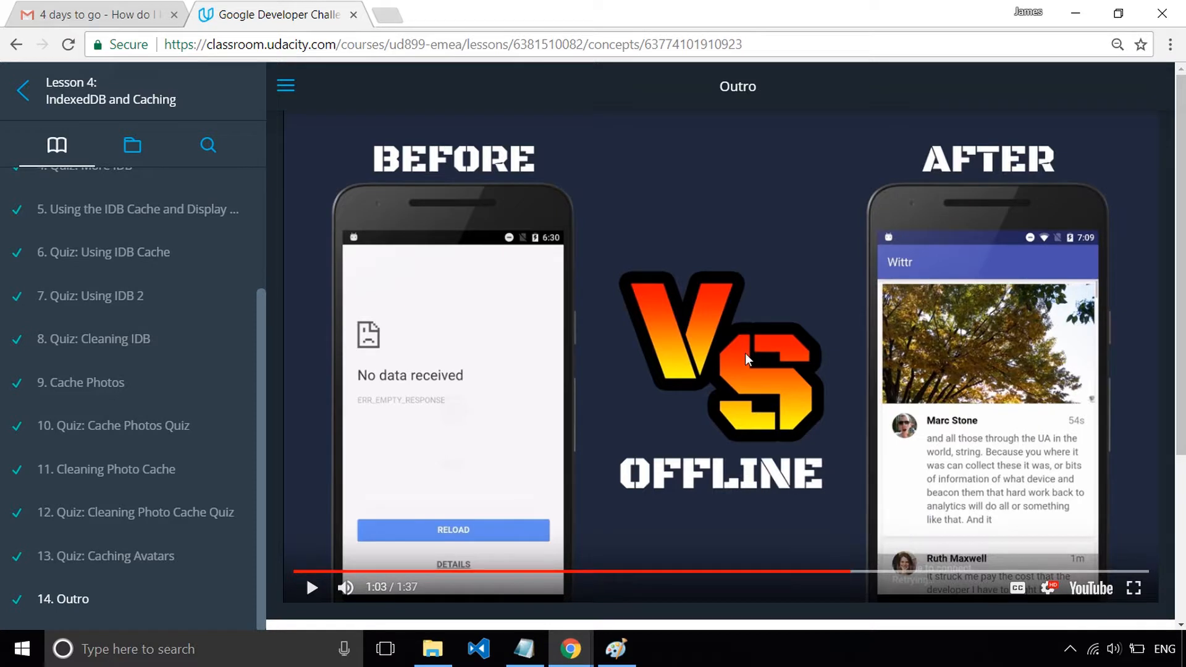
pyautogui.moveTo(756, 375)
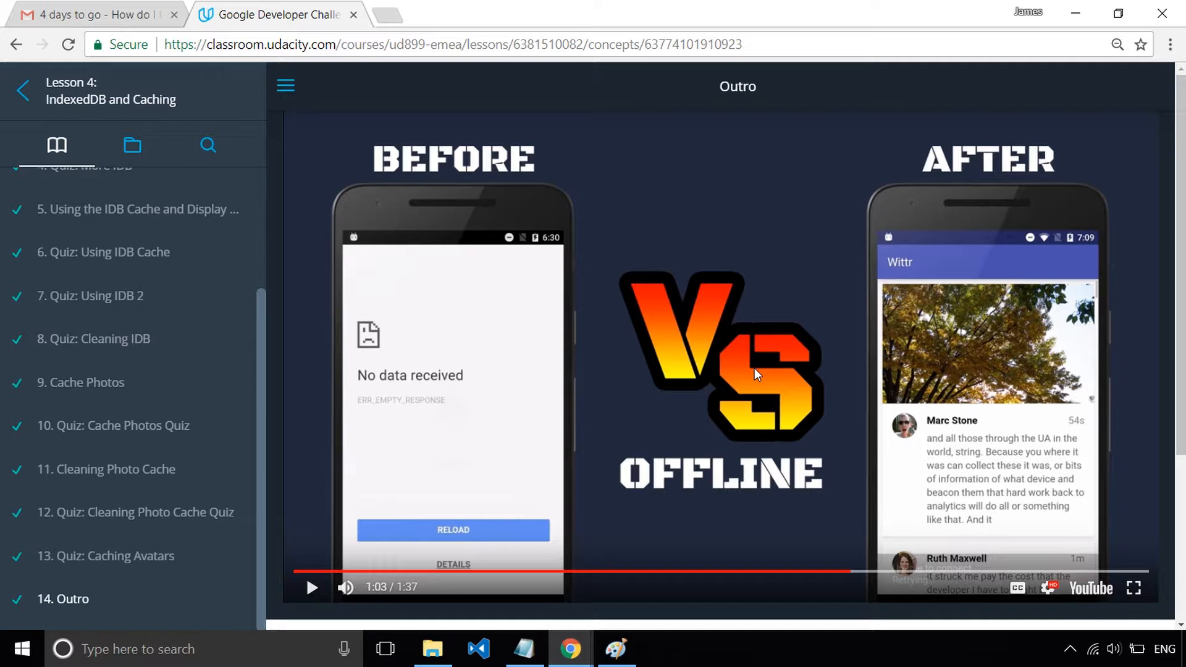
pyautogui.moveTo(360, 360)
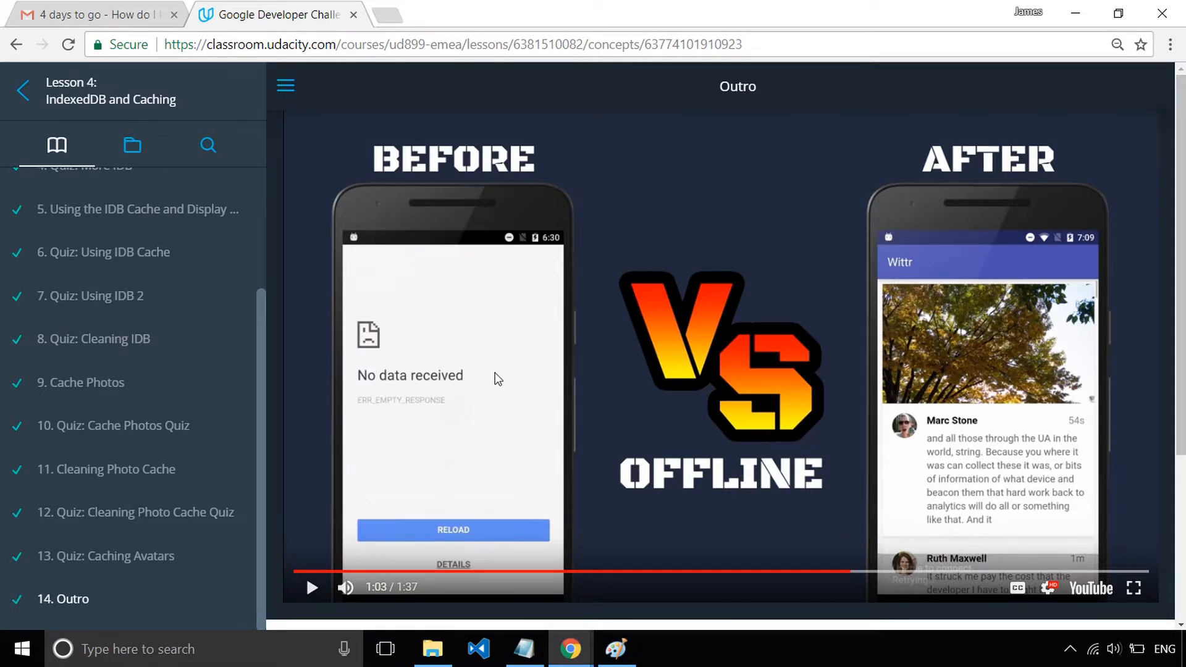
pyautogui.moveTo(484, 404)
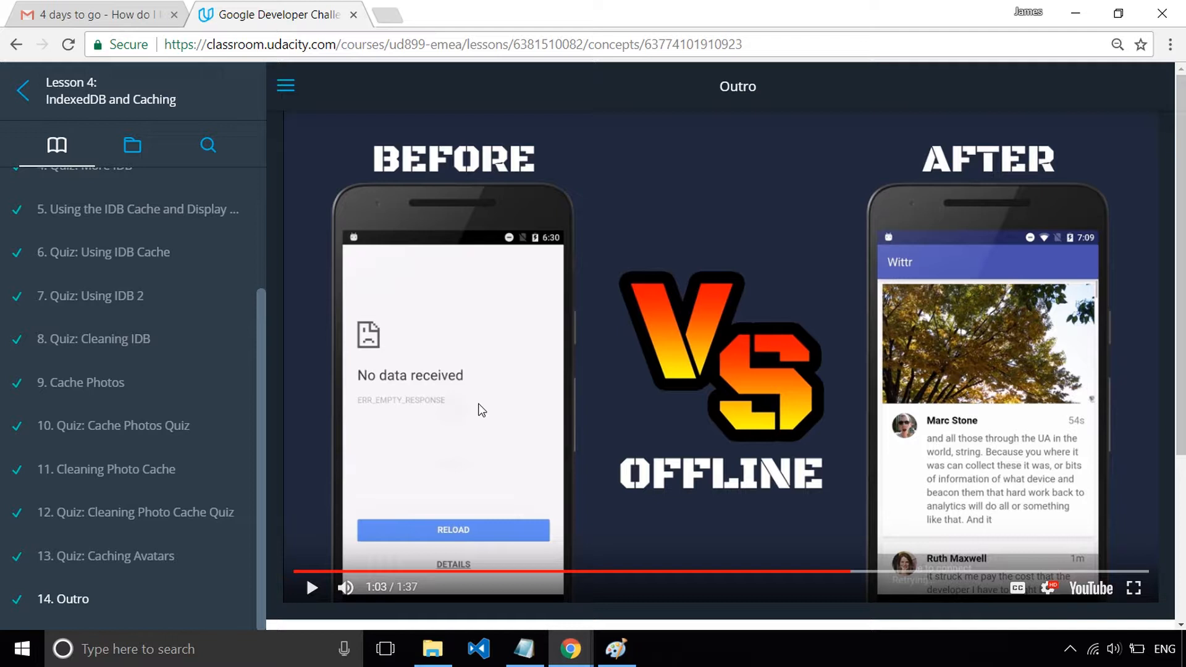
pyautogui.moveTo(948, 387)
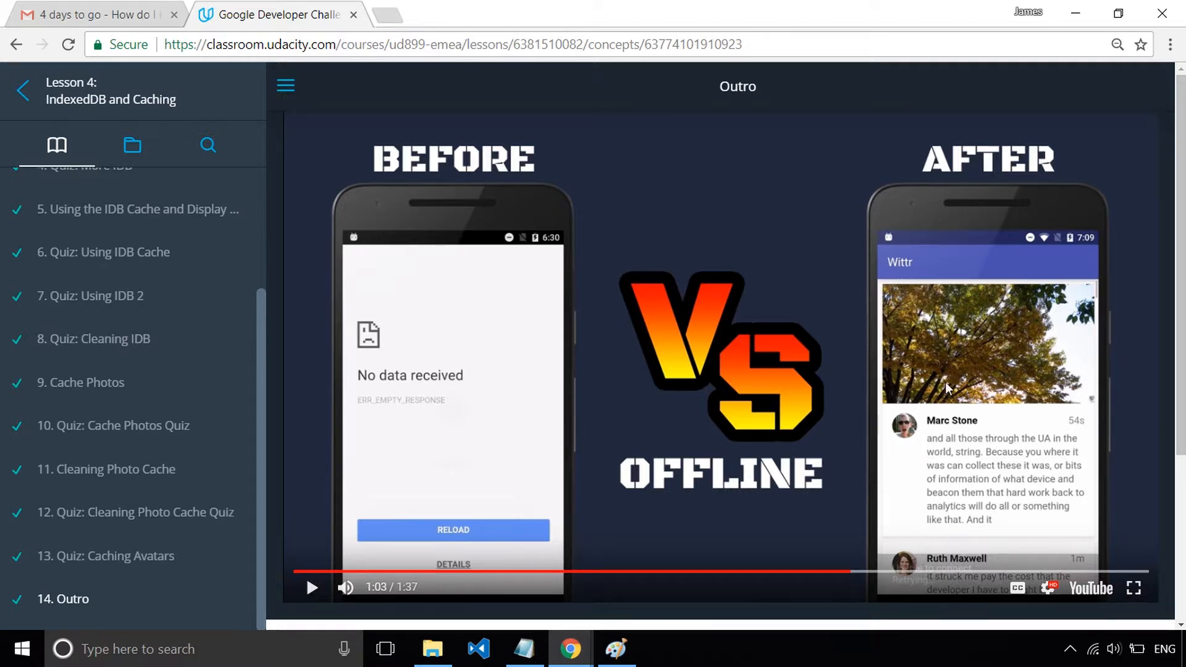
pyautogui.moveTo(1030, 487)
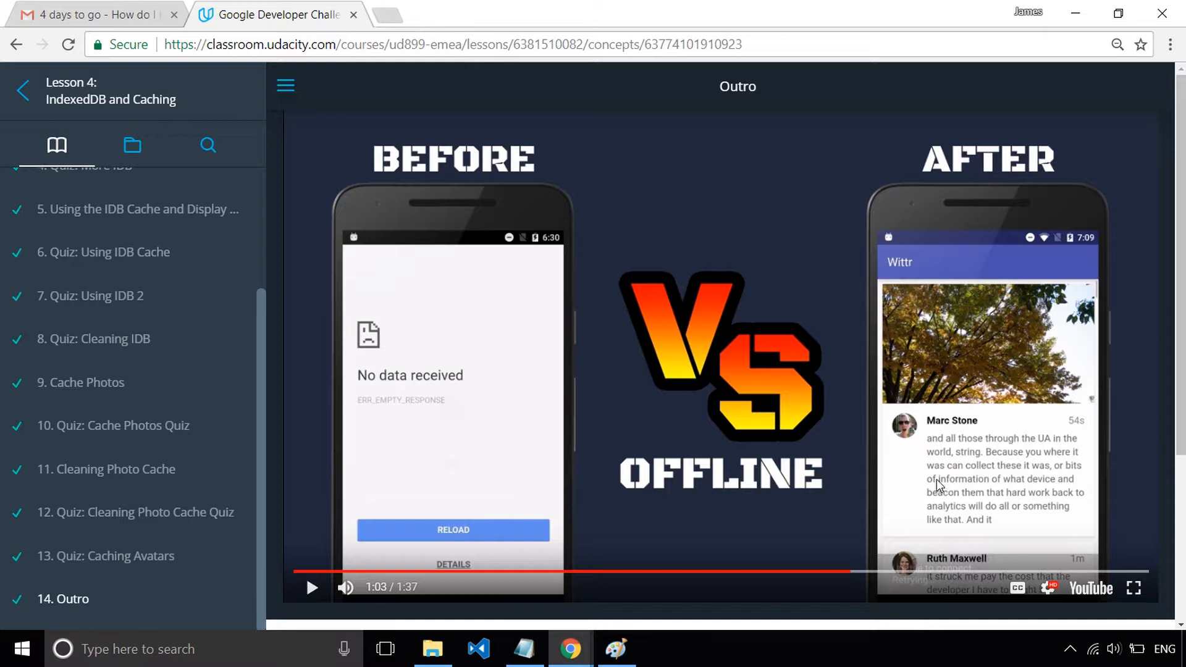
pyautogui.moveTo(1037, 451)
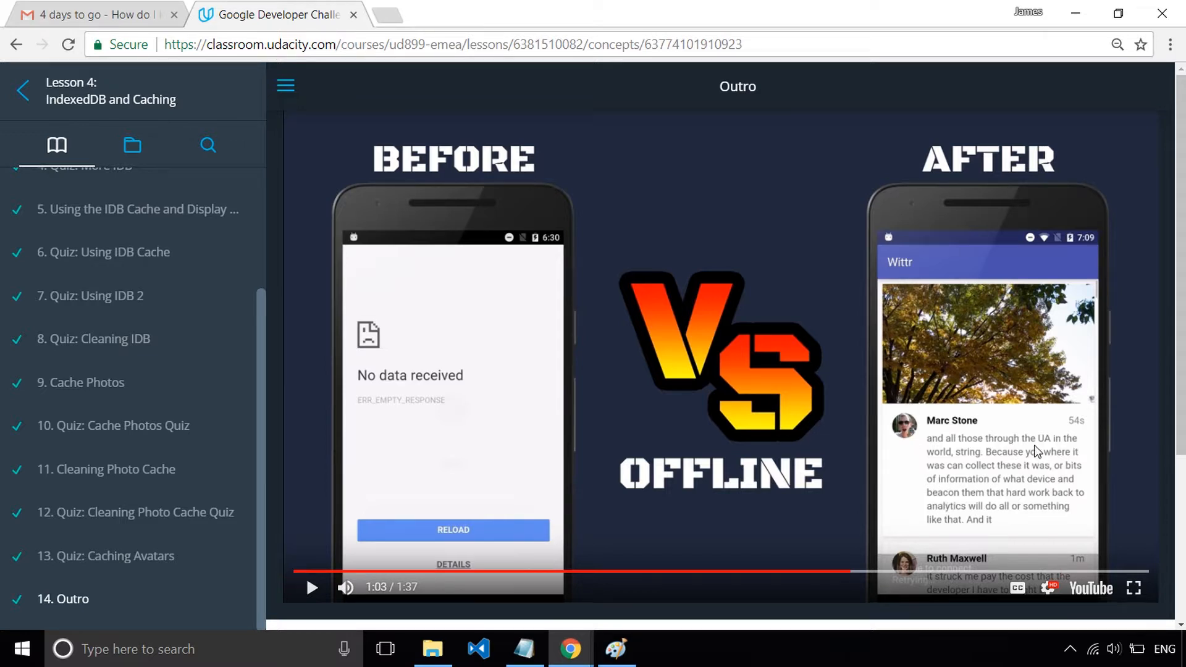
pyautogui.moveTo(969, 452)
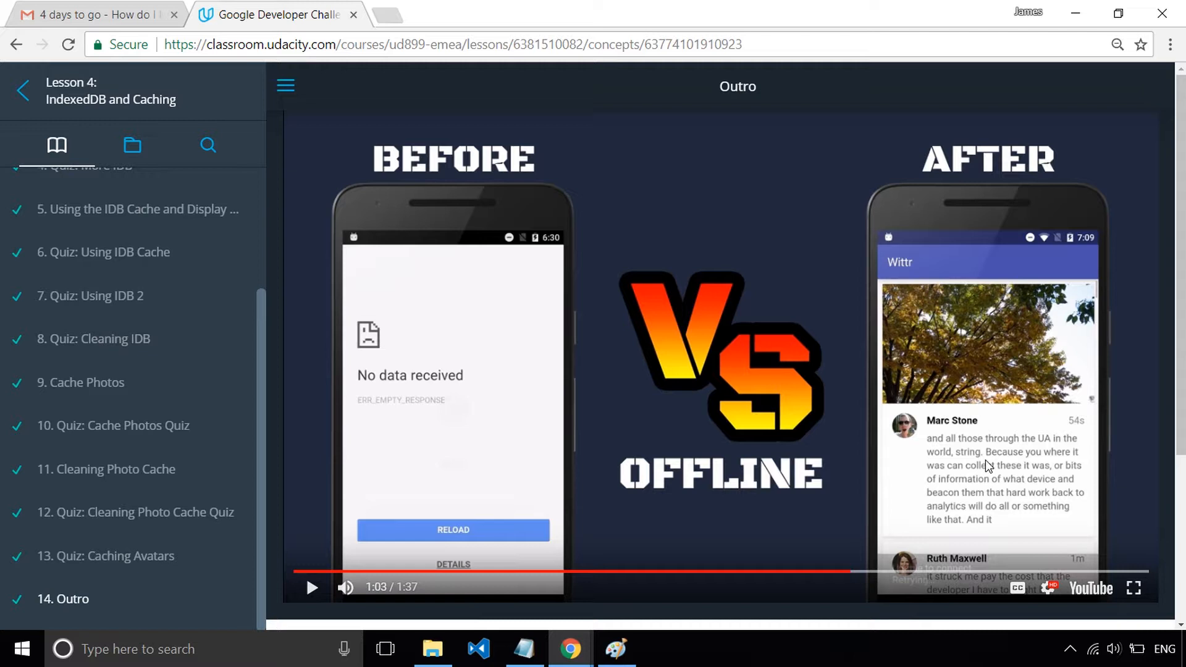
pyautogui.moveTo(288, 266)
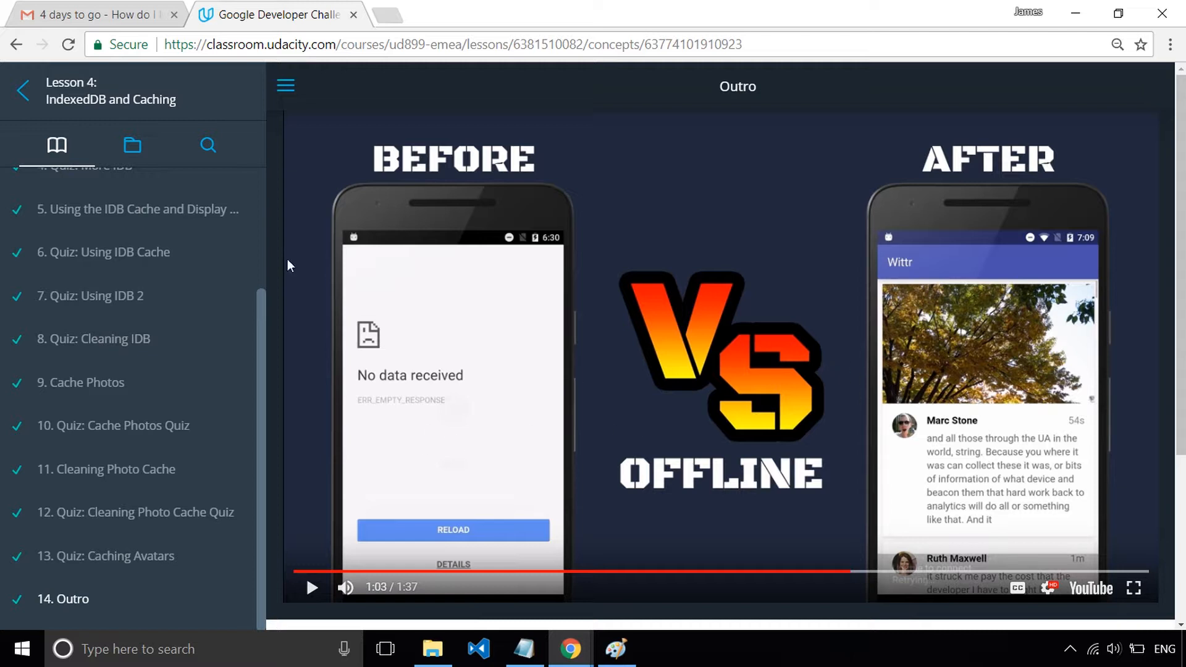
pyautogui.moveTo(314, 325)
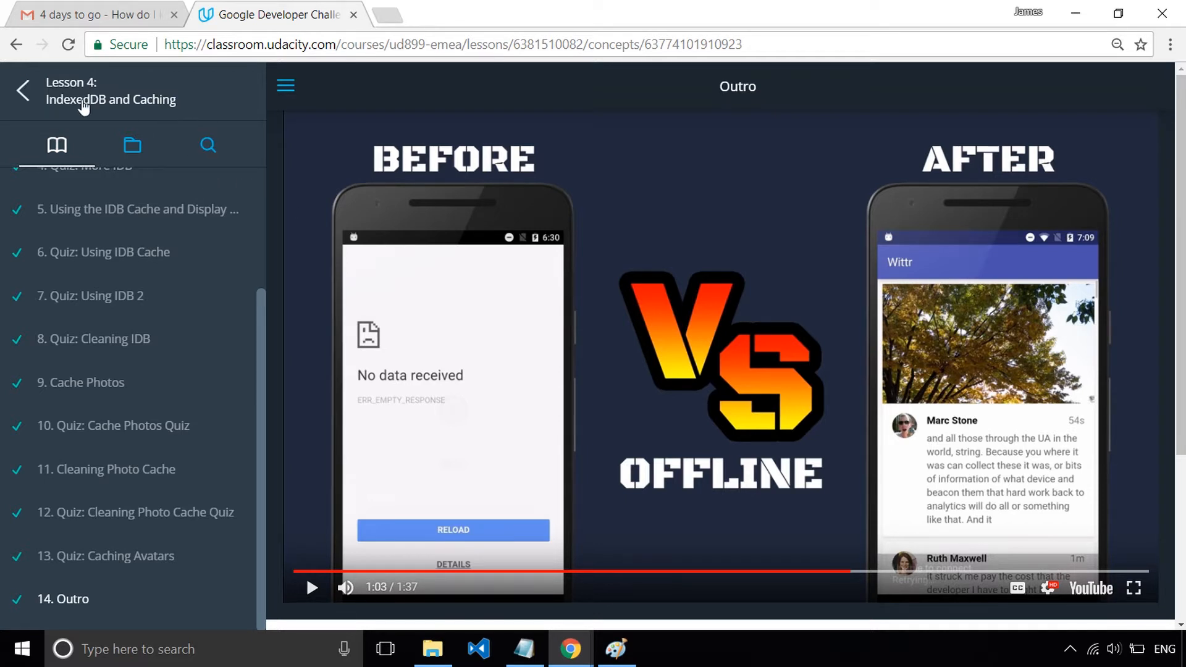
pyautogui.moveTo(24, 90)
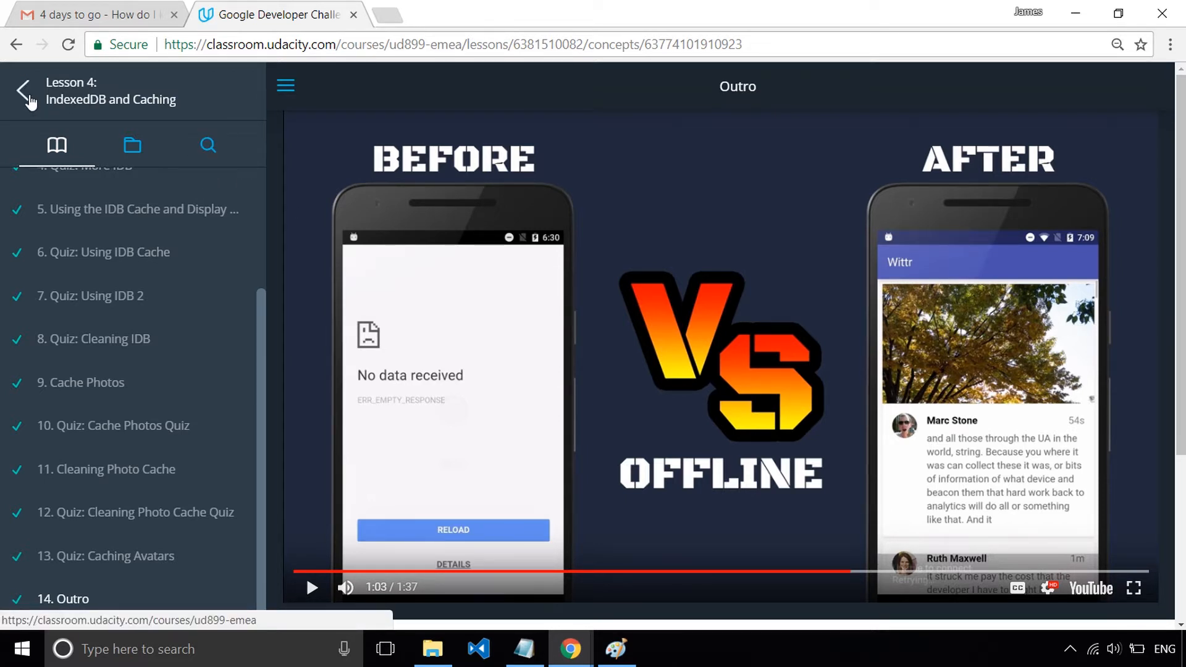
# Return to the course overview and open the Lesson 5: Next Up congratulations page.
pyautogui.click(22, 90)
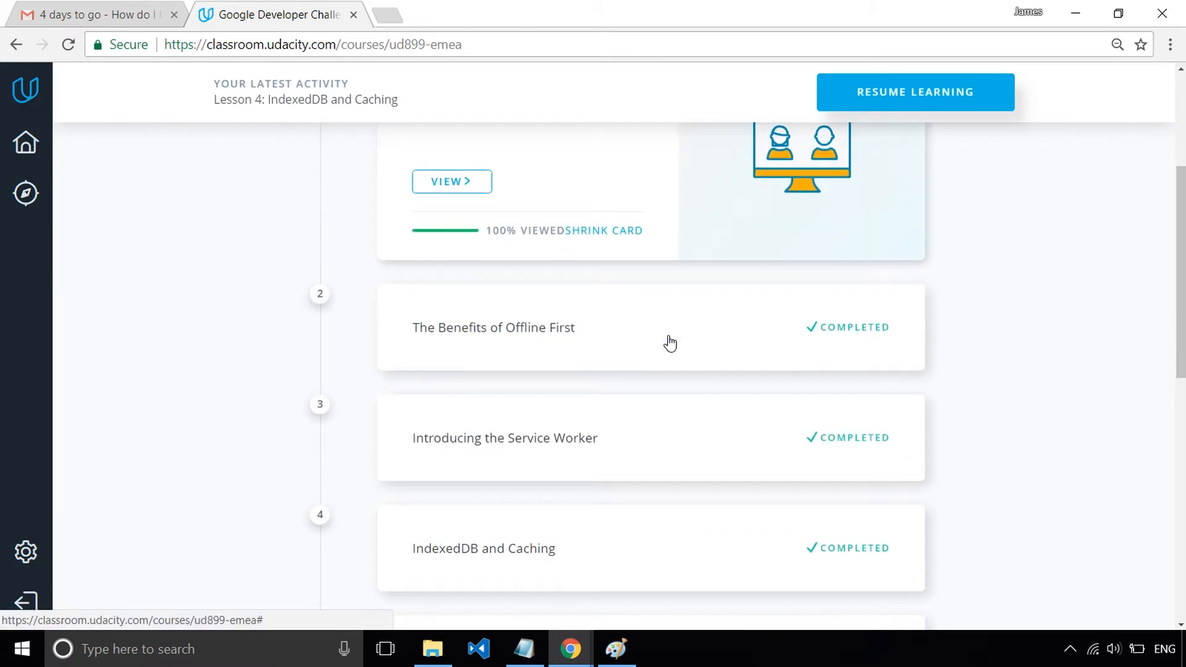
pyautogui.scroll(-3)
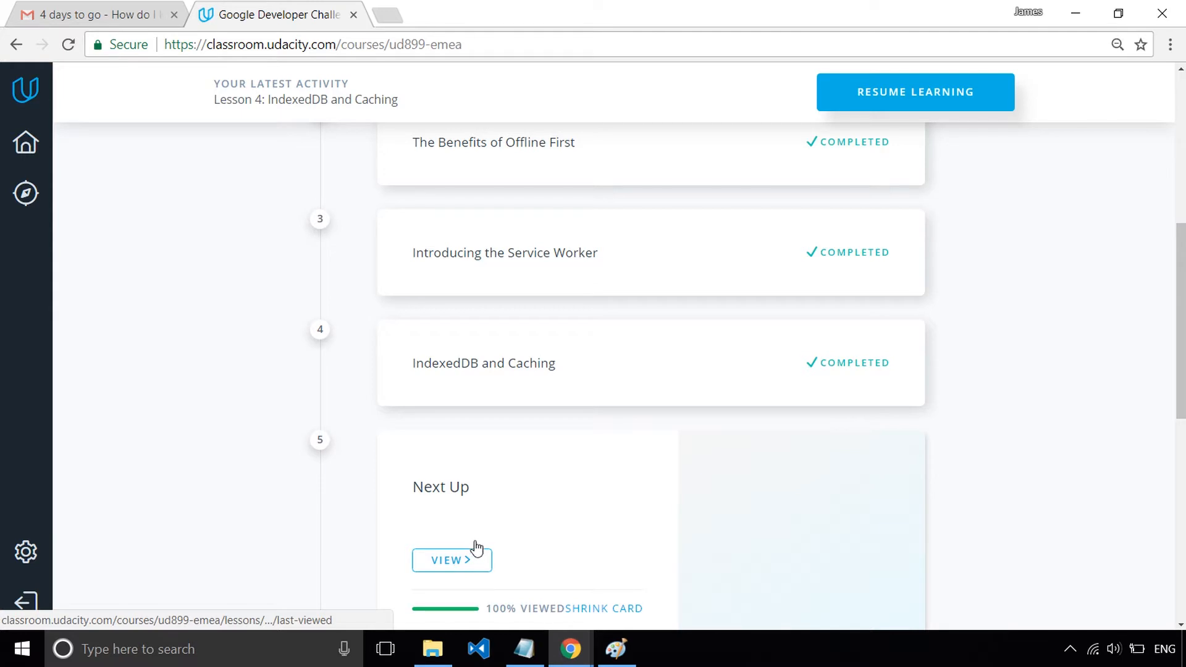
pyautogui.click(452, 559)
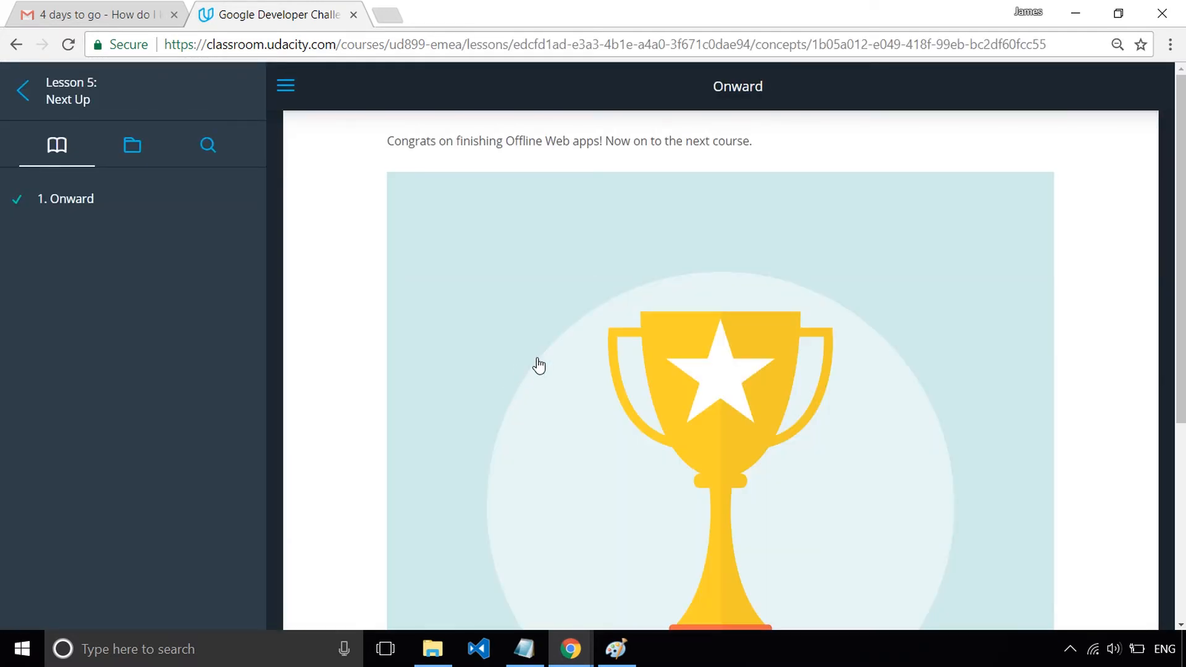
pyautogui.moveTo(692, 331)
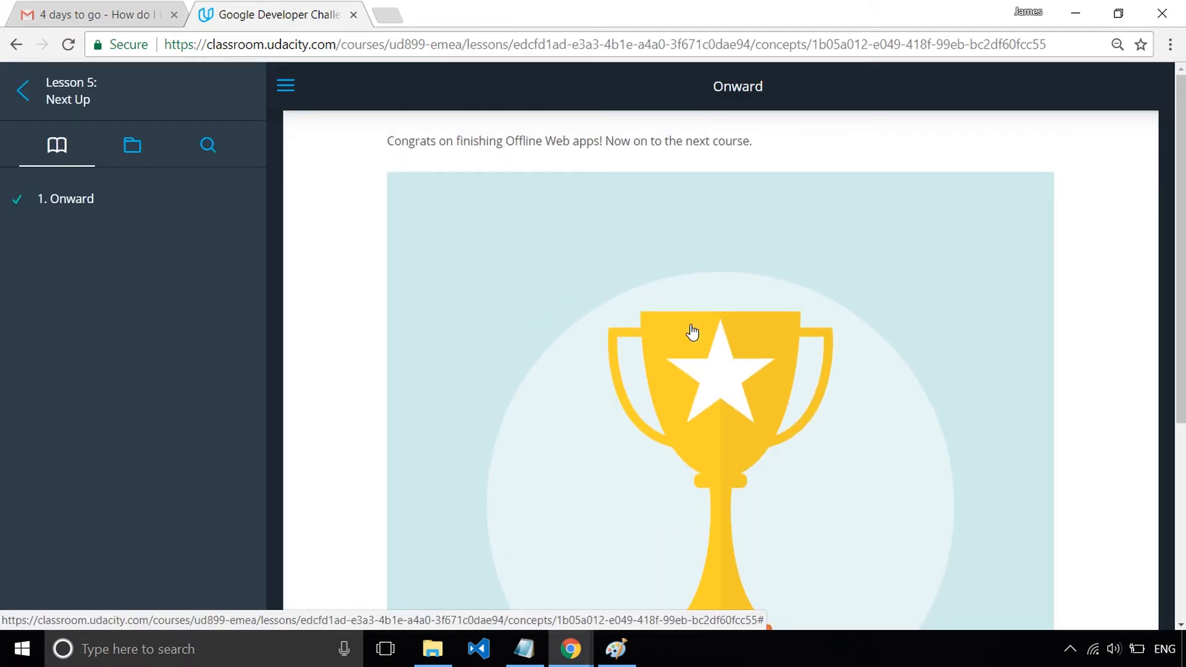
pyautogui.moveTo(797, 147)
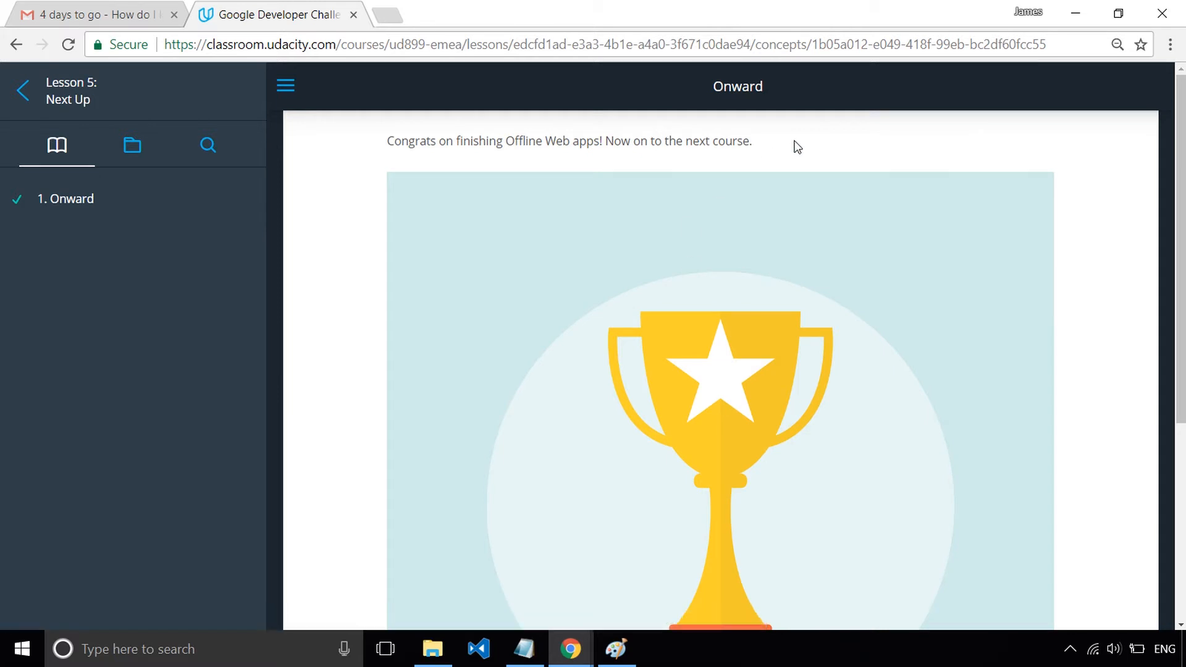
pyautogui.moveTo(258, 420)
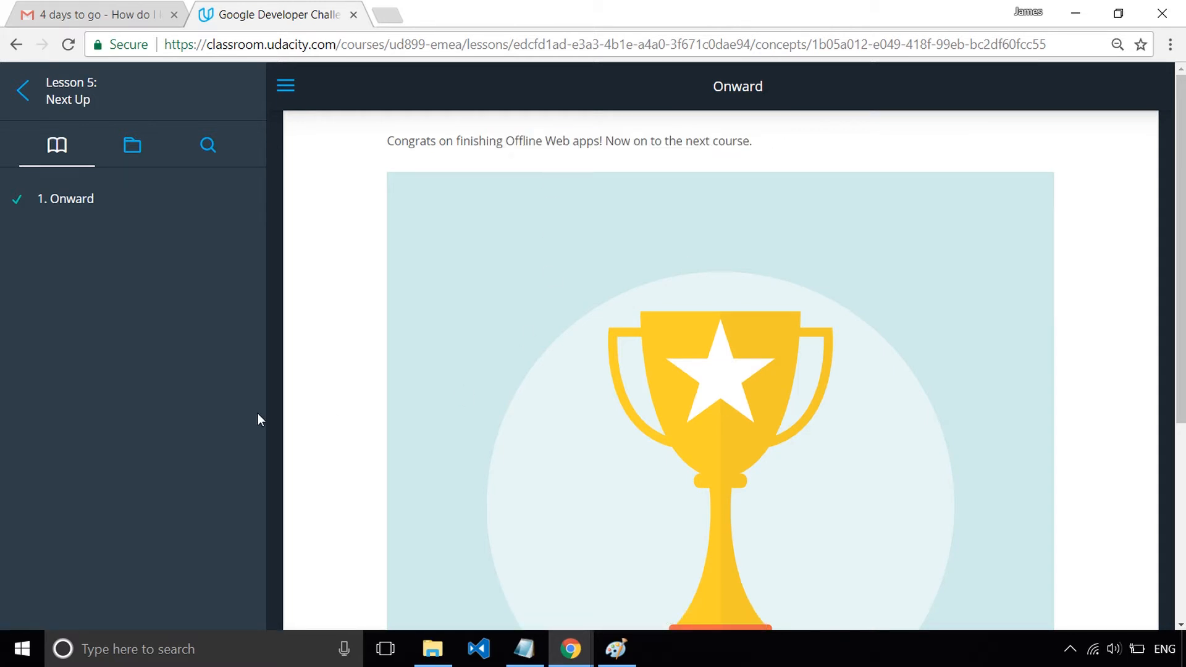
pyautogui.moveTo(264, 415)
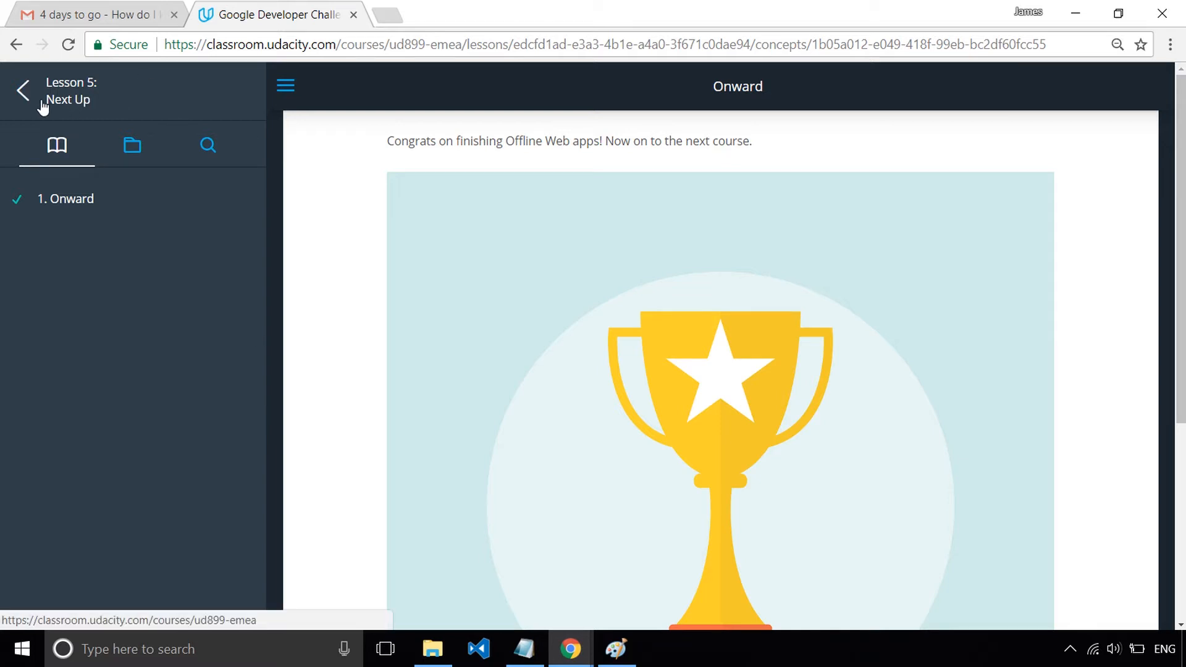
# Go back to the course overview and scroll the list of completed lessons.
pyautogui.click(22, 90)
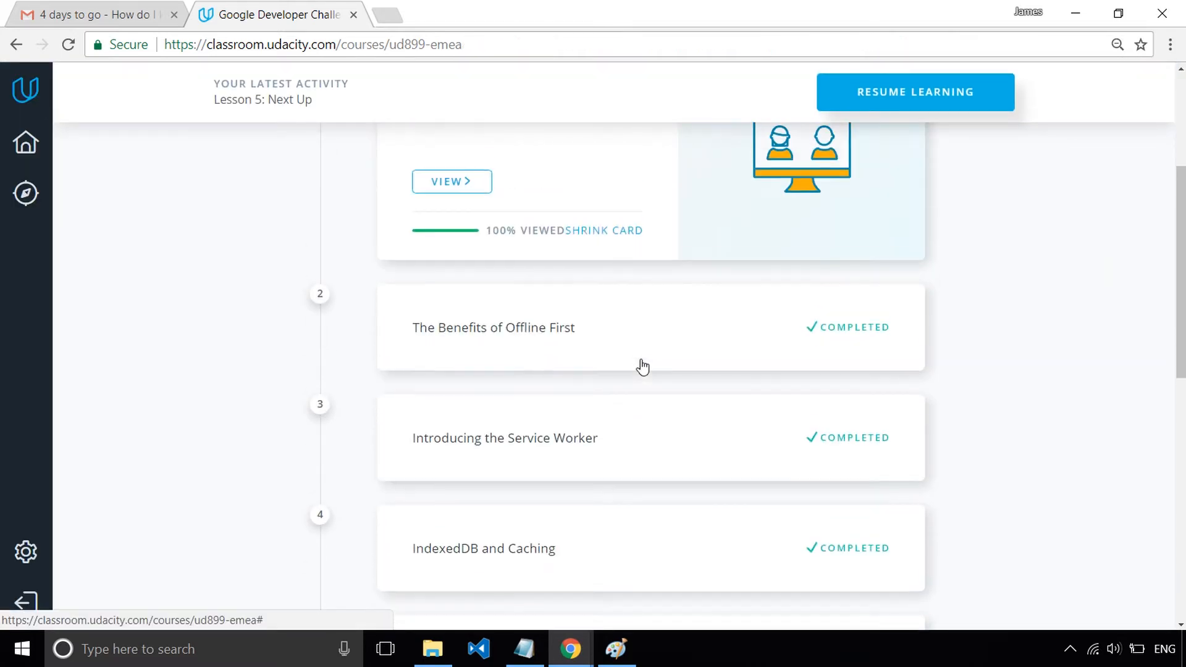
pyautogui.scroll(-3)
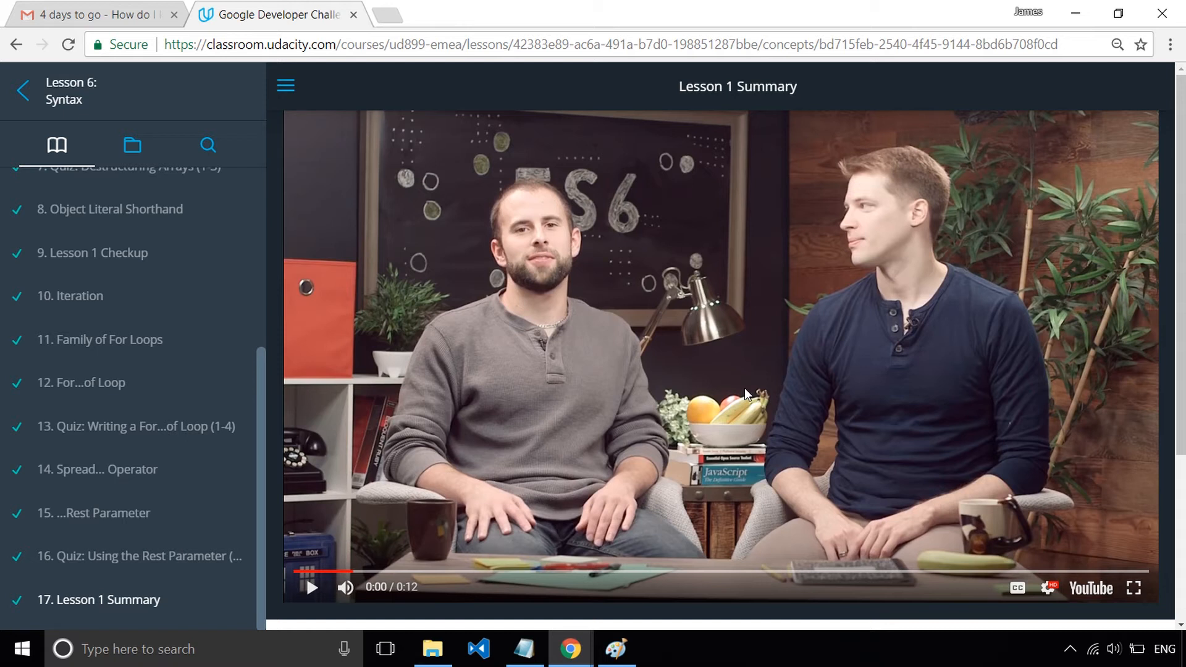
pyautogui.moveTo(266, 424)
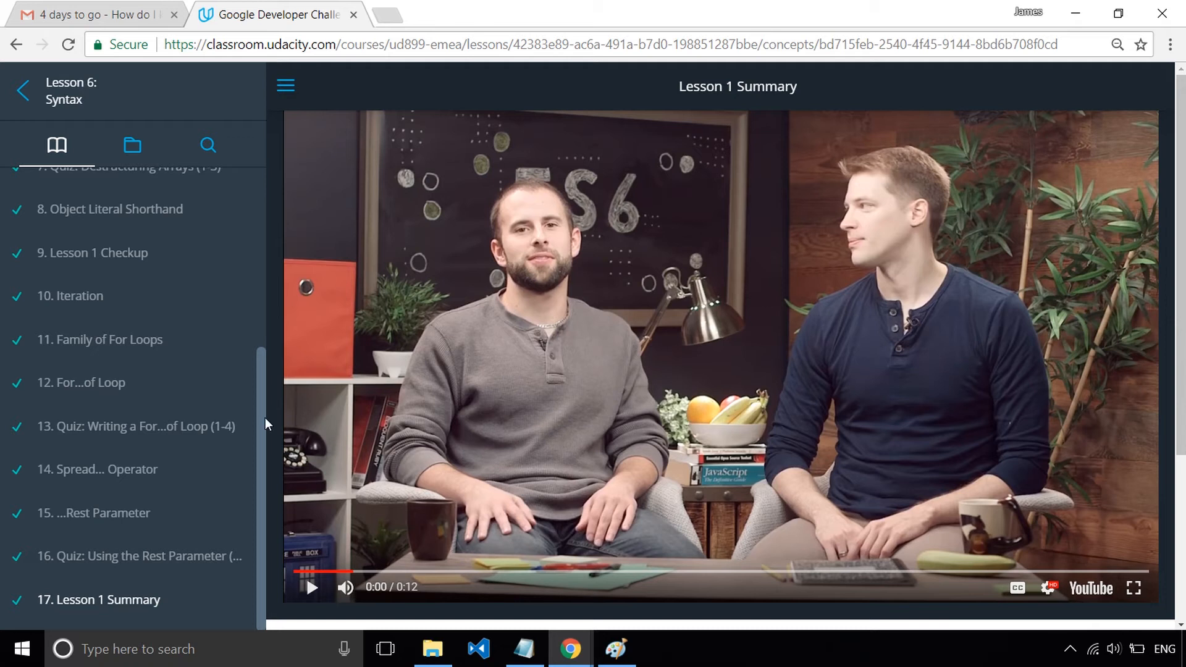
# Scroll the Lesson 6: Syntax concept list up to its first items, Harmony through Iteration.
pyautogui.scroll(3)
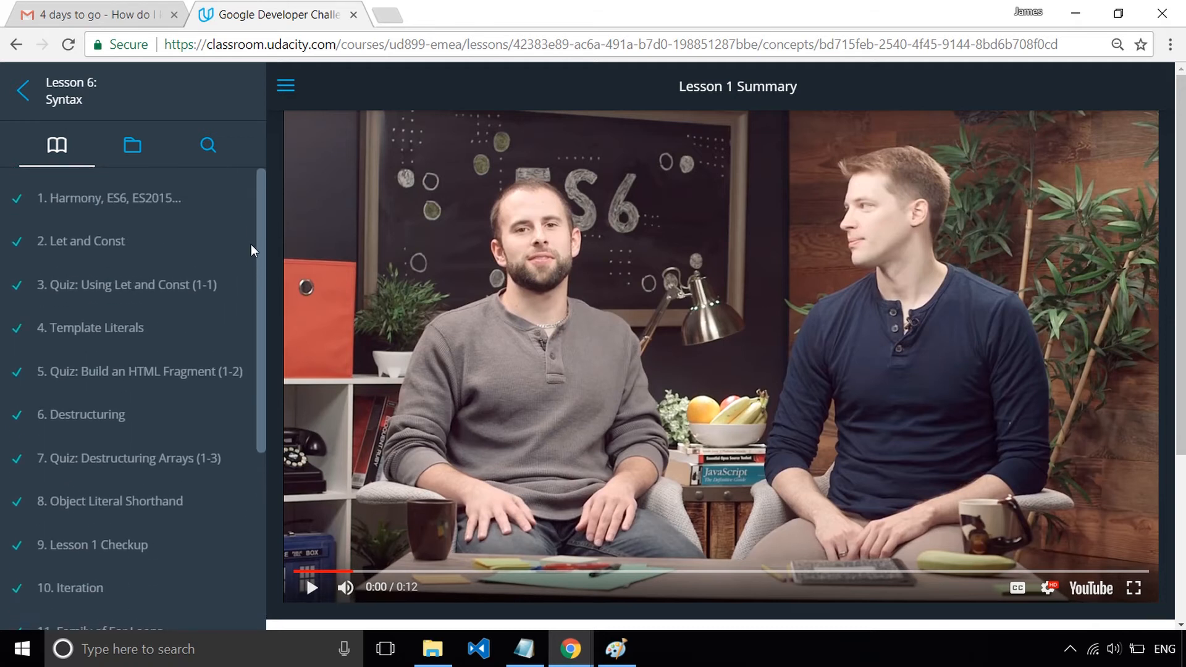
pyautogui.moveTo(276, 208)
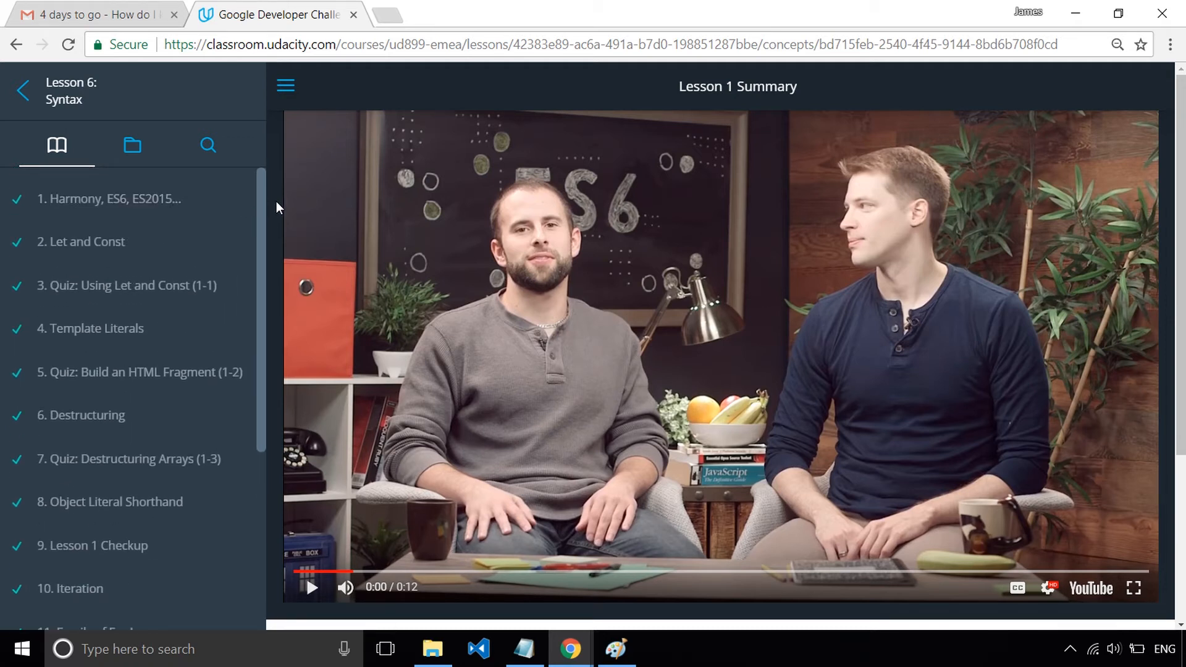
pyautogui.moveTo(286, 247)
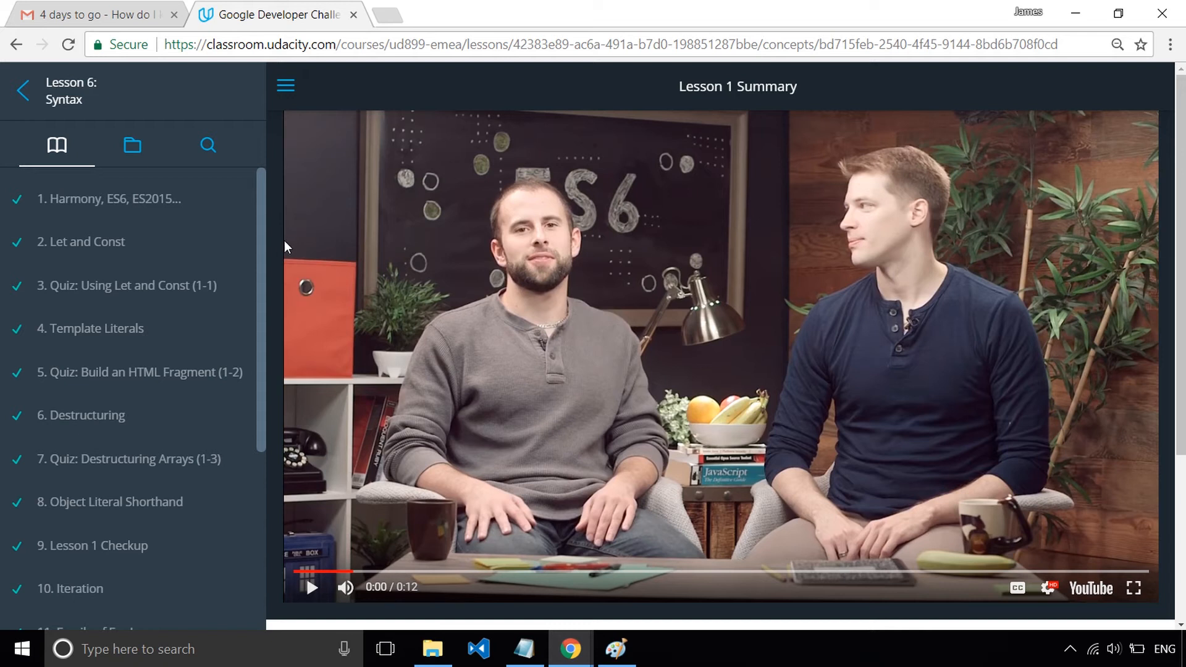
pyautogui.moveTo(277, 255)
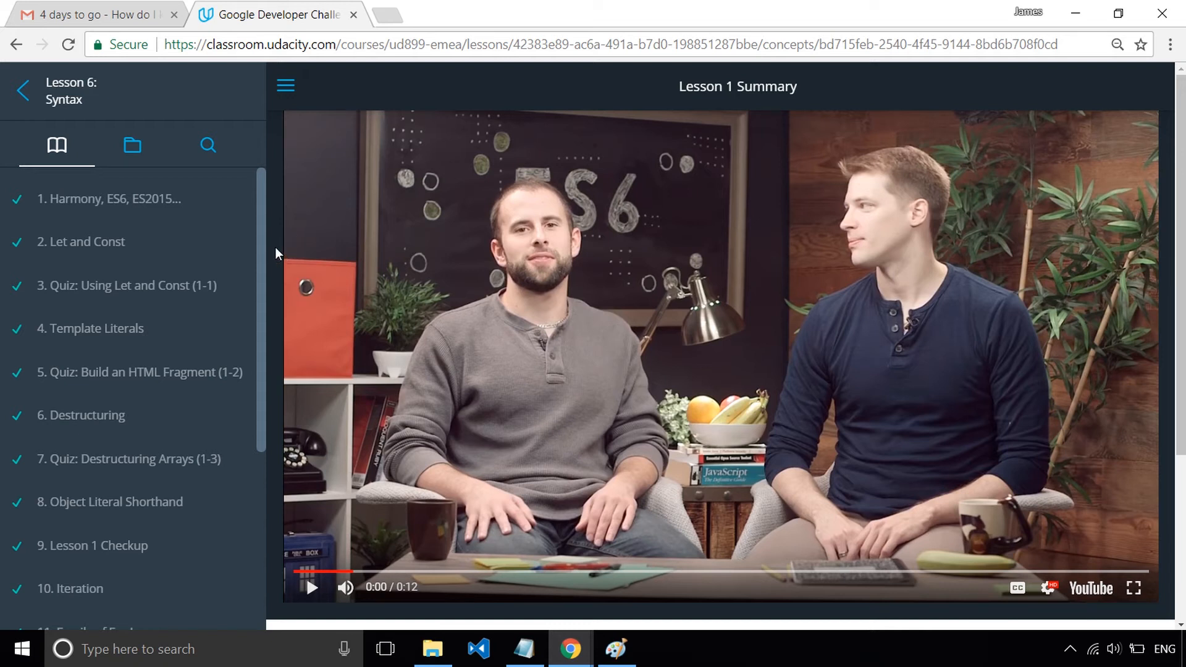
pyautogui.moveTo(272, 251)
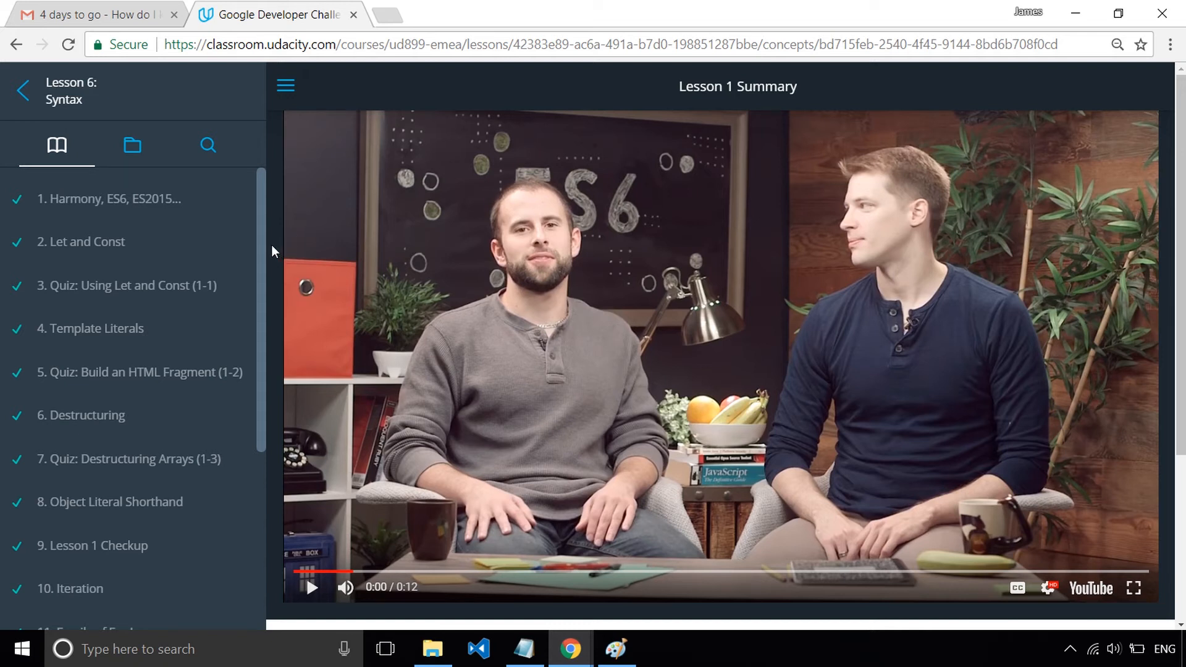
pyautogui.moveTo(294, 275)
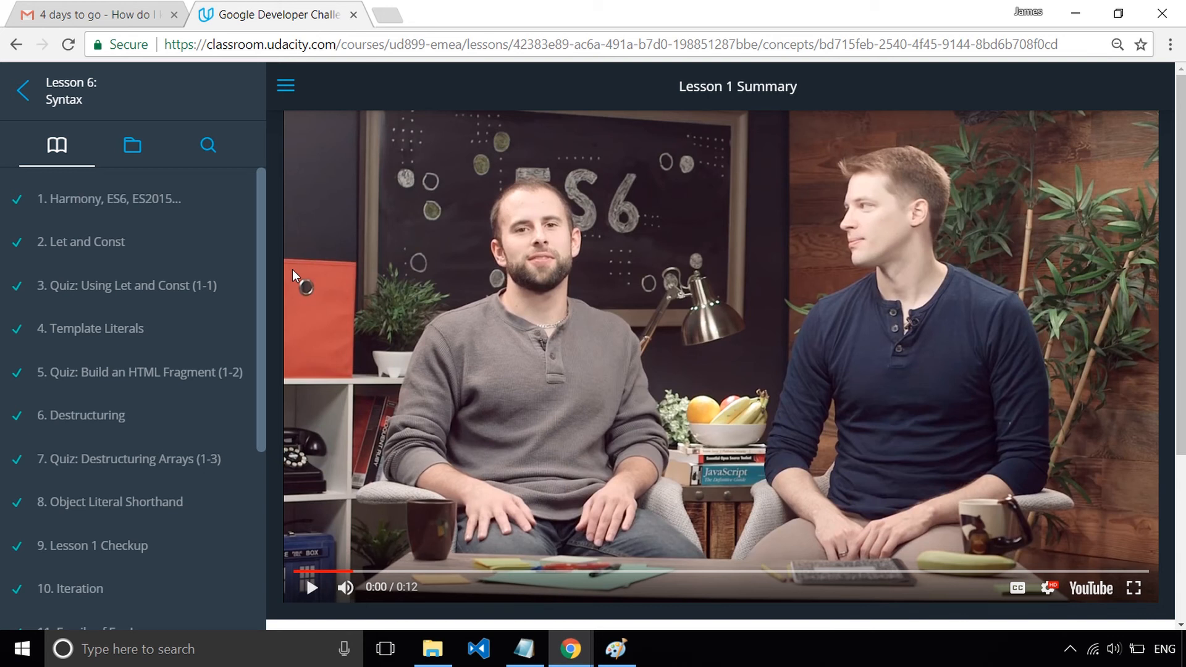
pyautogui.moveTo(300, 285)
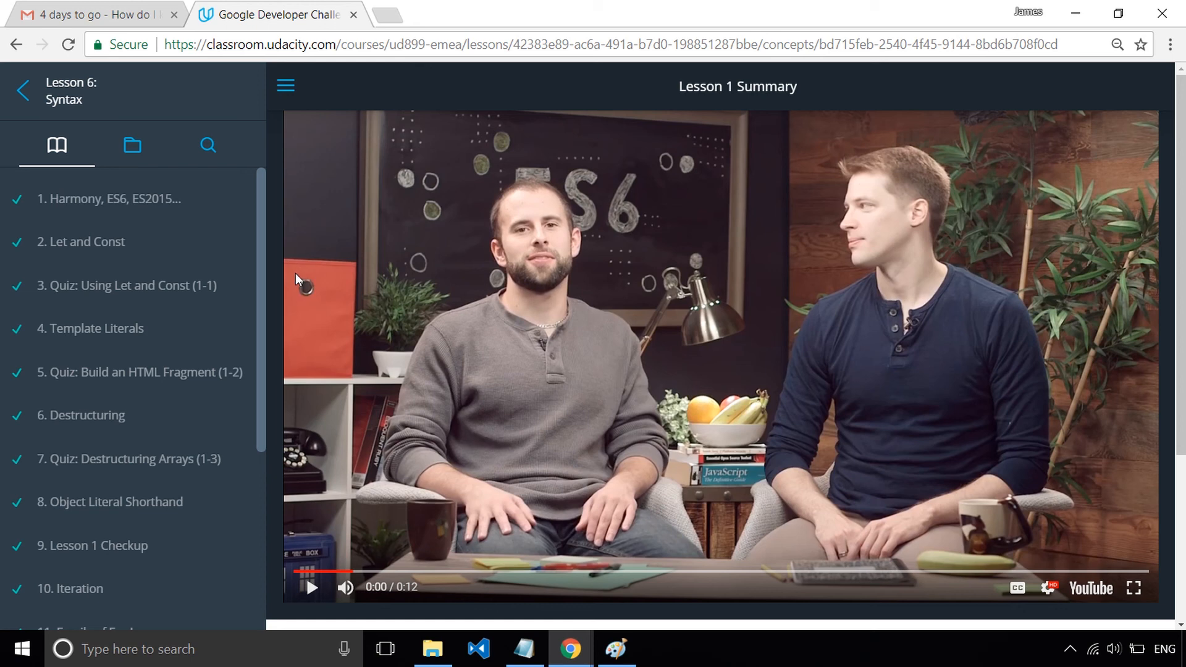